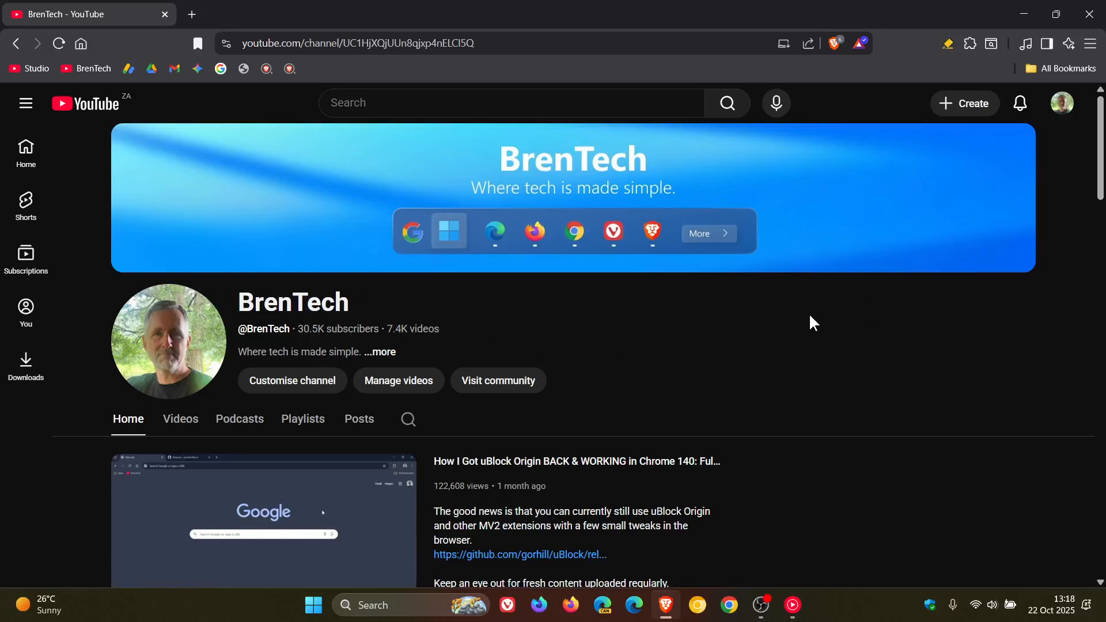
mouse_move(822, 316)
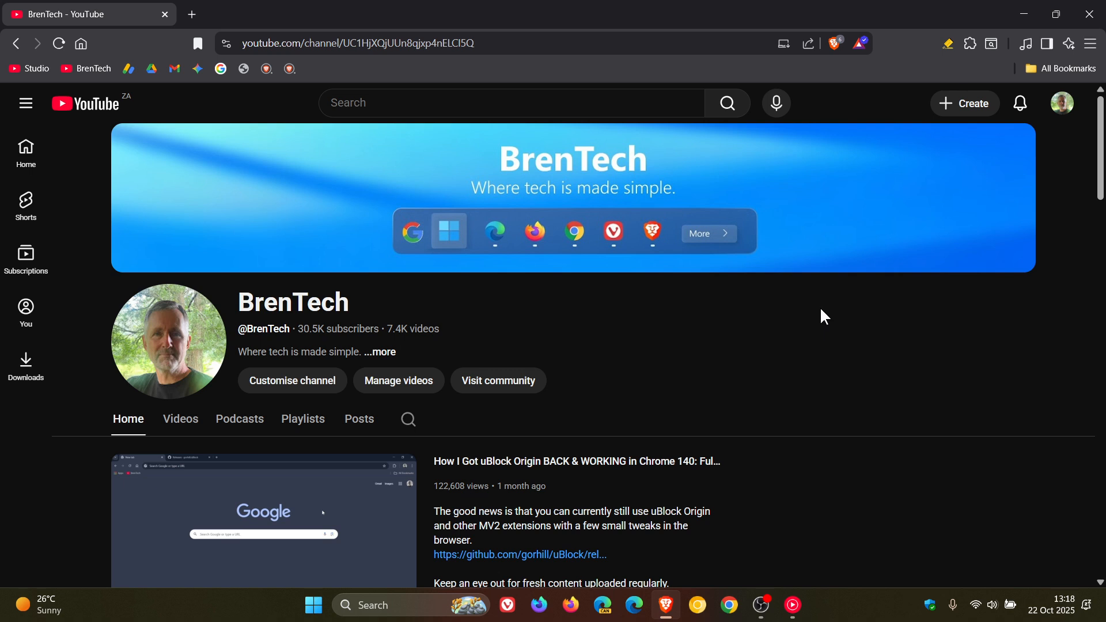
mouse_move(771, 347)
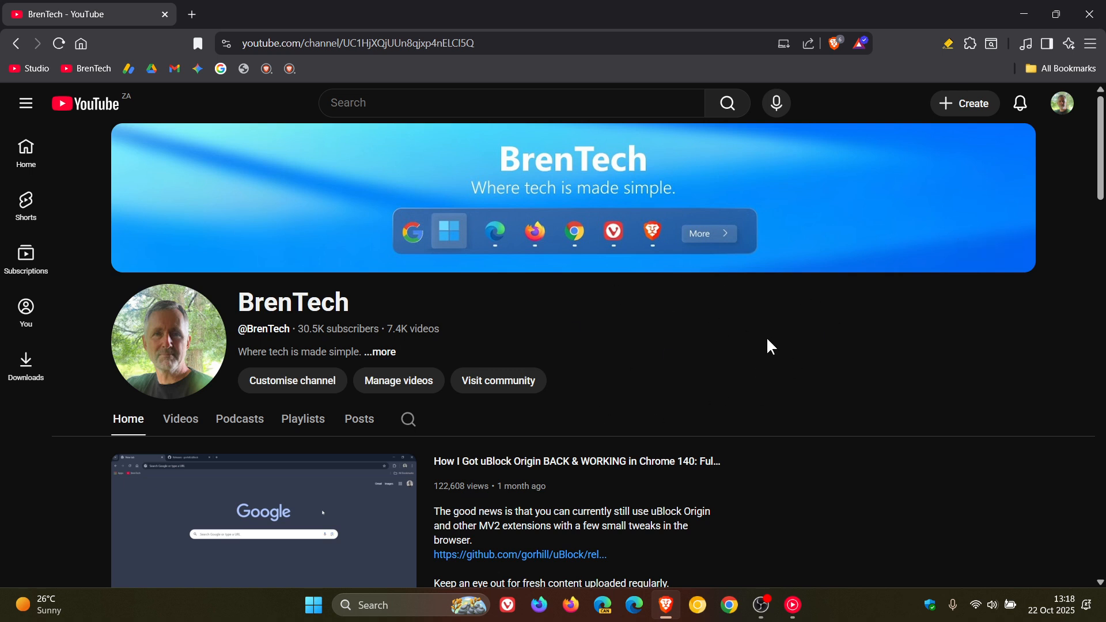
mouse_move(770, 337)
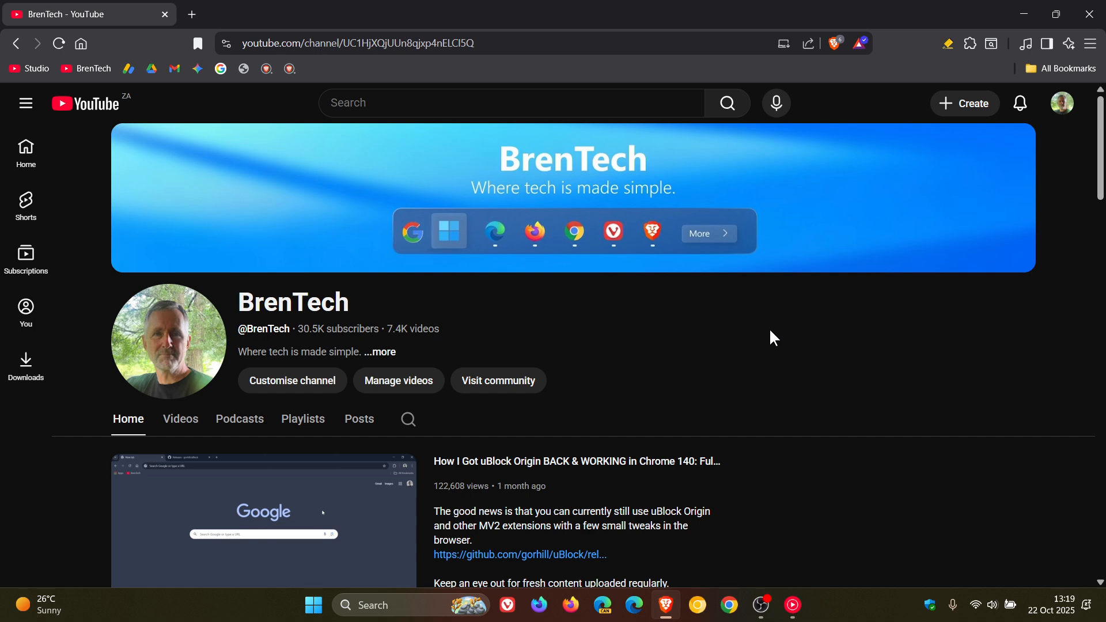
mouse_move(1021, 217)
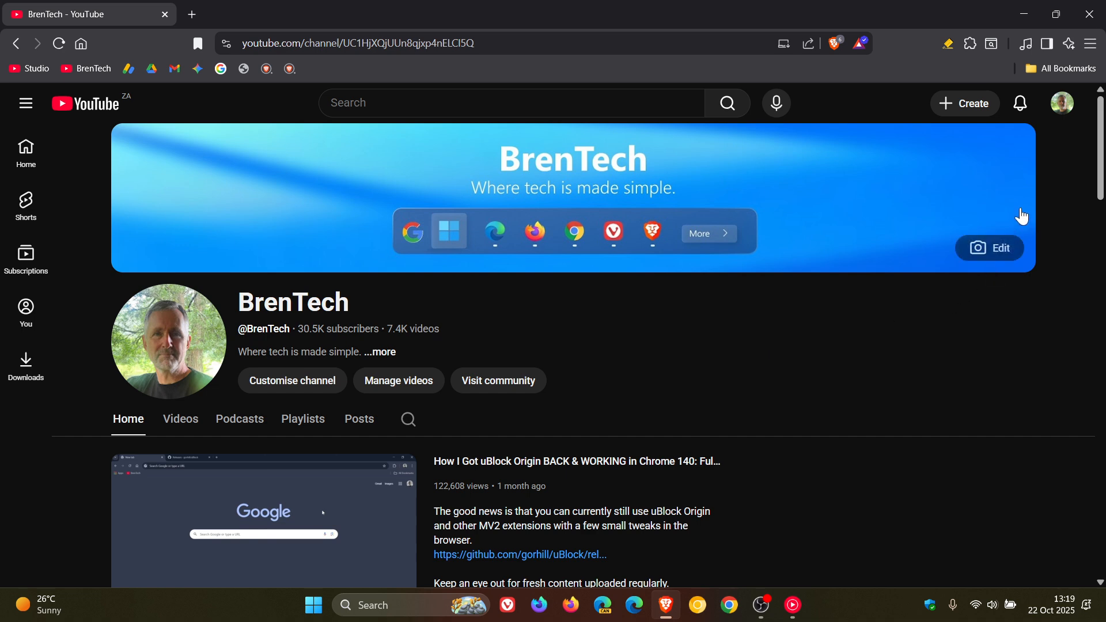
mouse_move(1018, 102)
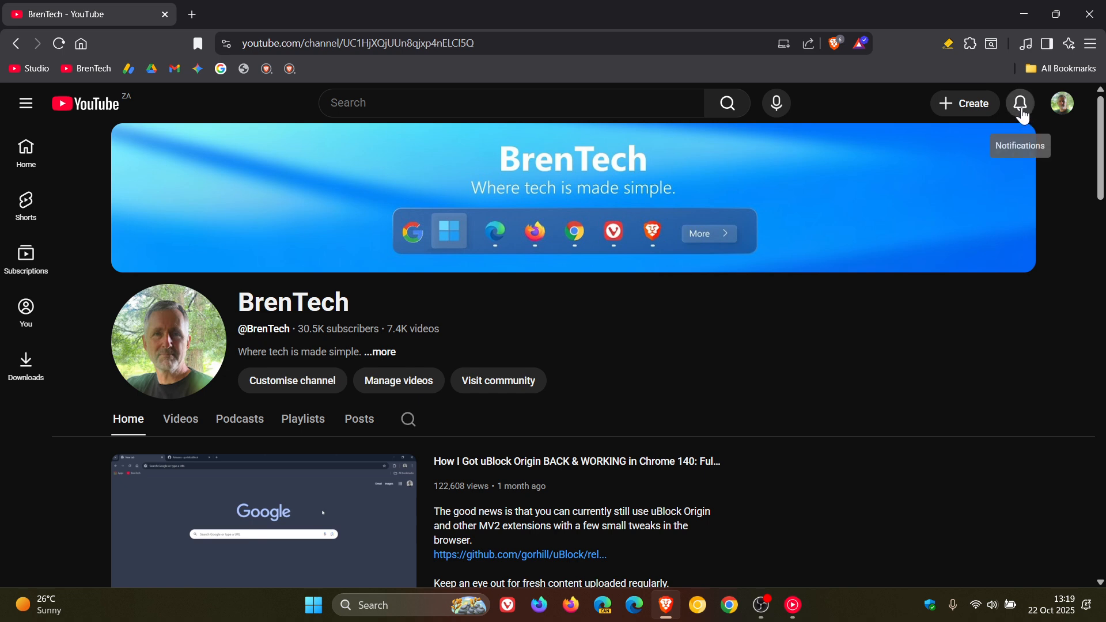
Step: Scroll the BrenTech channel Home tab down to the Videos shelf of recent uploads
scroll("down", 3)
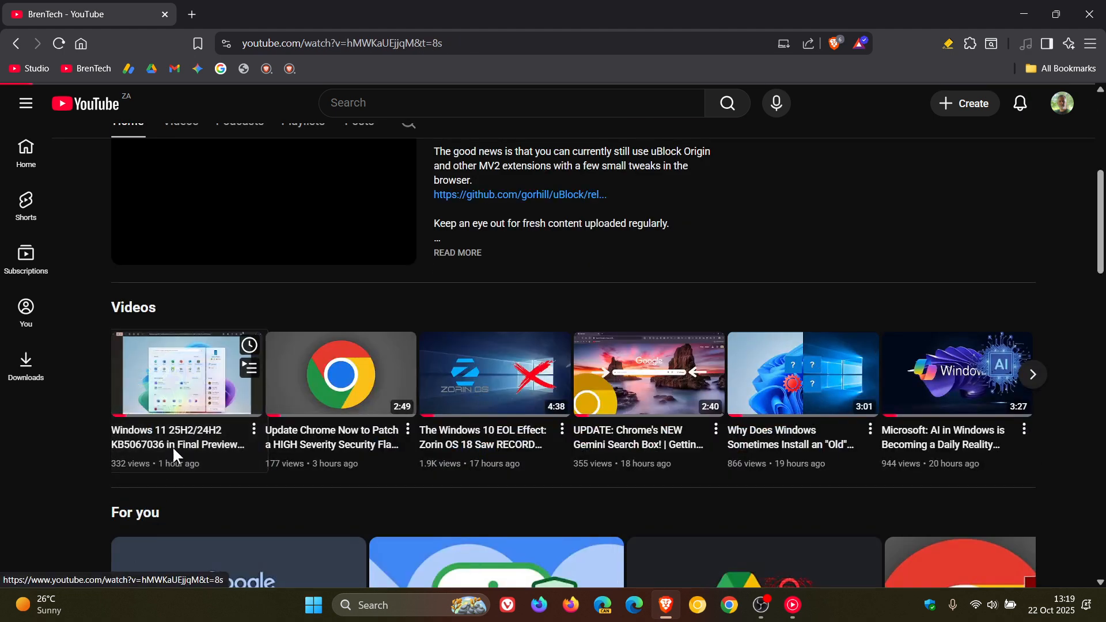
Step: Open the Windows 11 KB5067036 Final Preview video from the shelf and pause it at 0:09
left_click(188, 373)
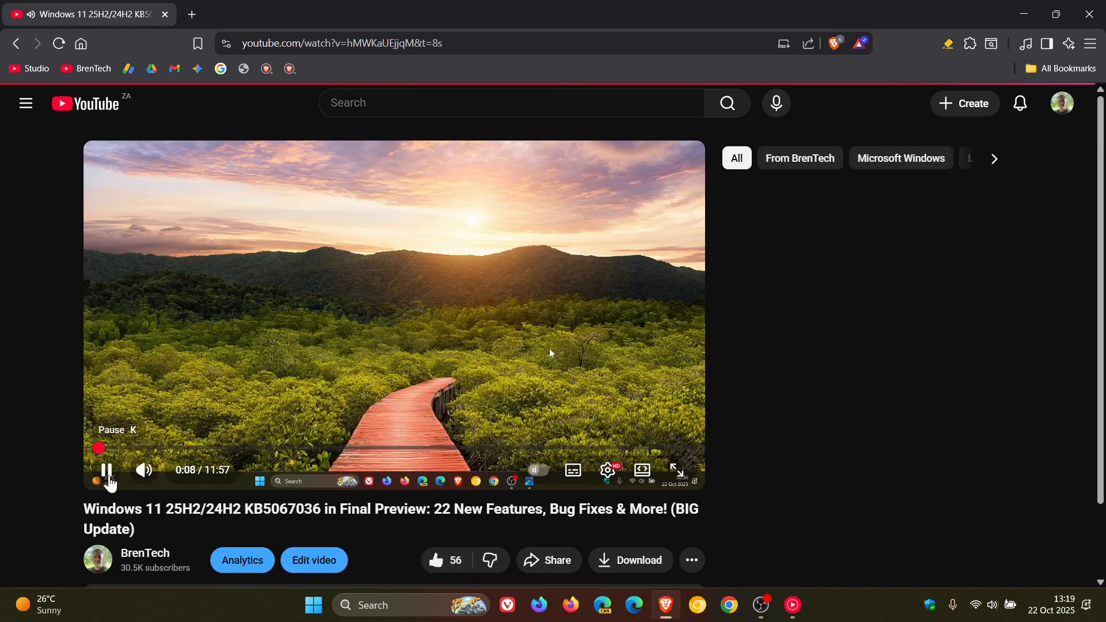
left_click(106, 470)
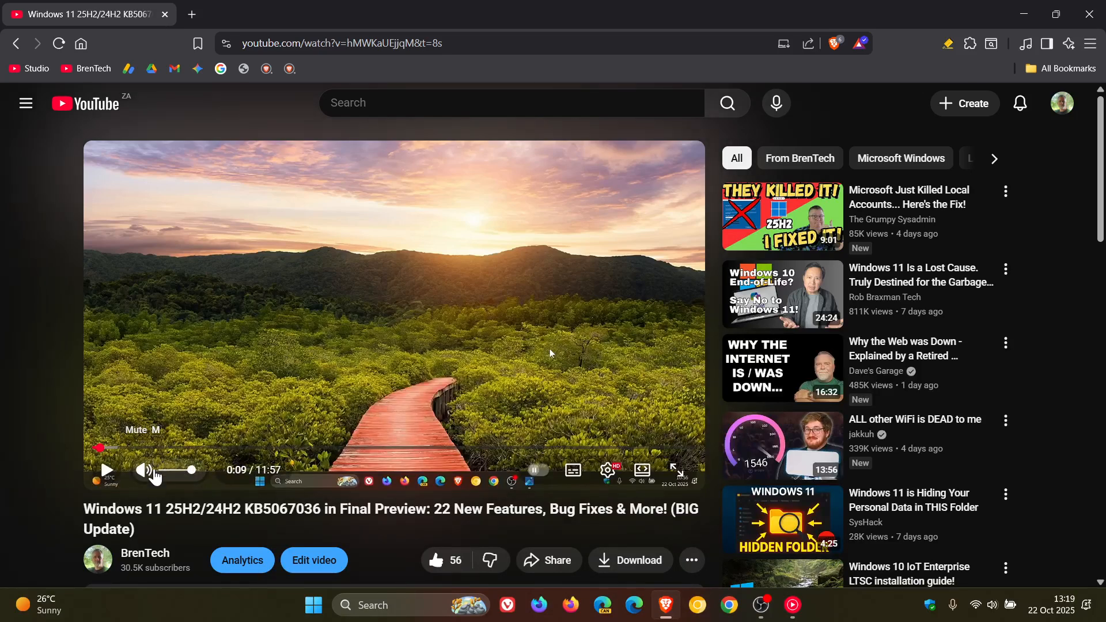
mouse_move(142, 469)
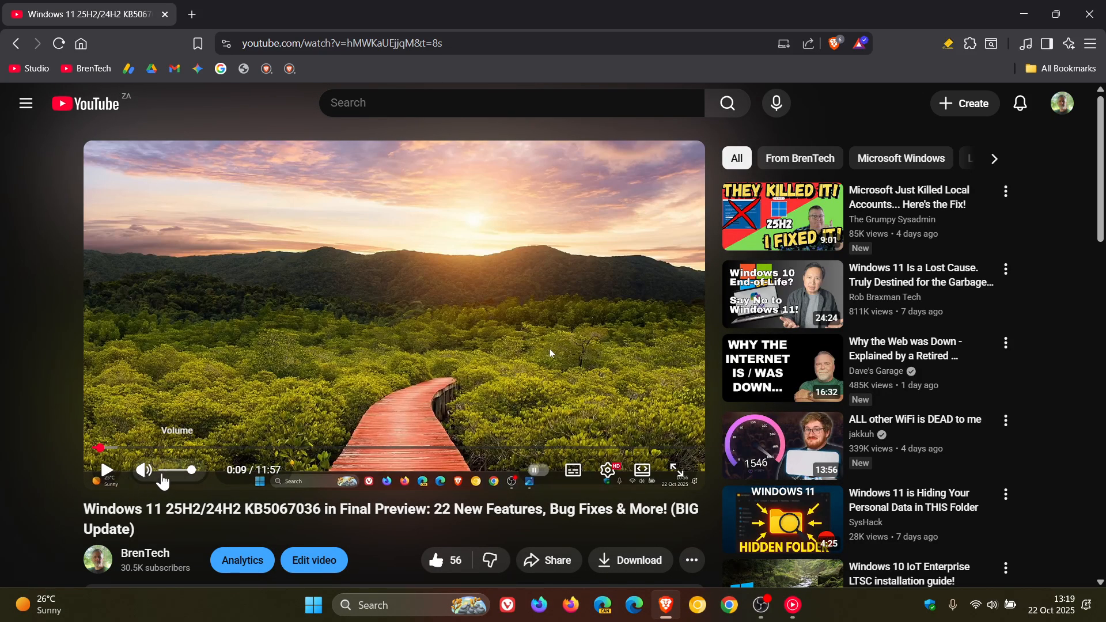
mouse_move(142, 470)
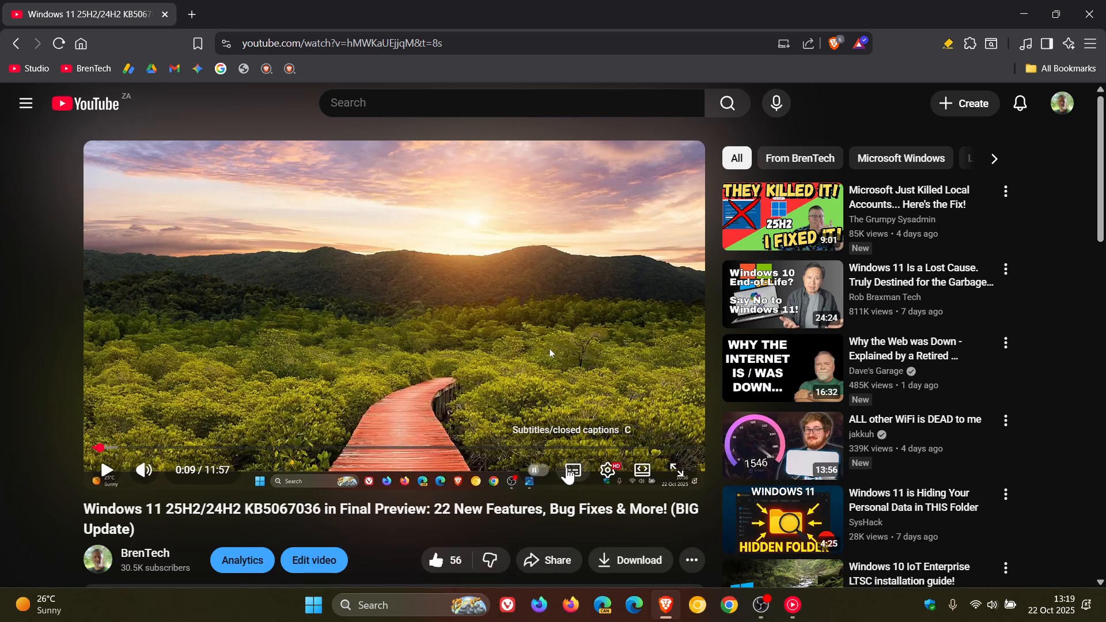
mouse_move(572, 484)
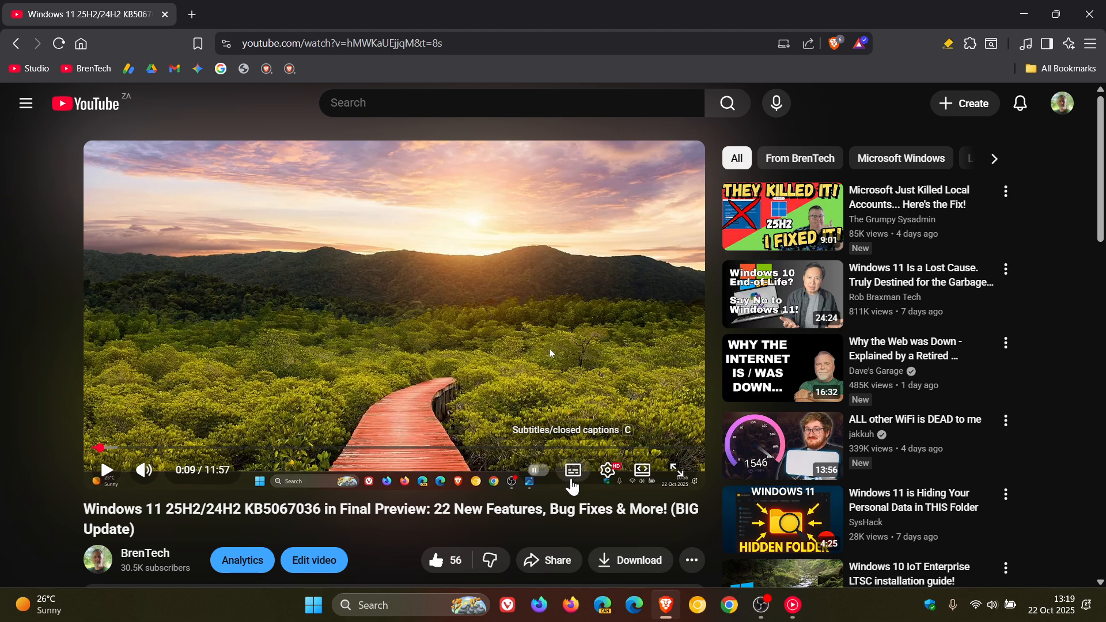
mouse_move(573, 486)
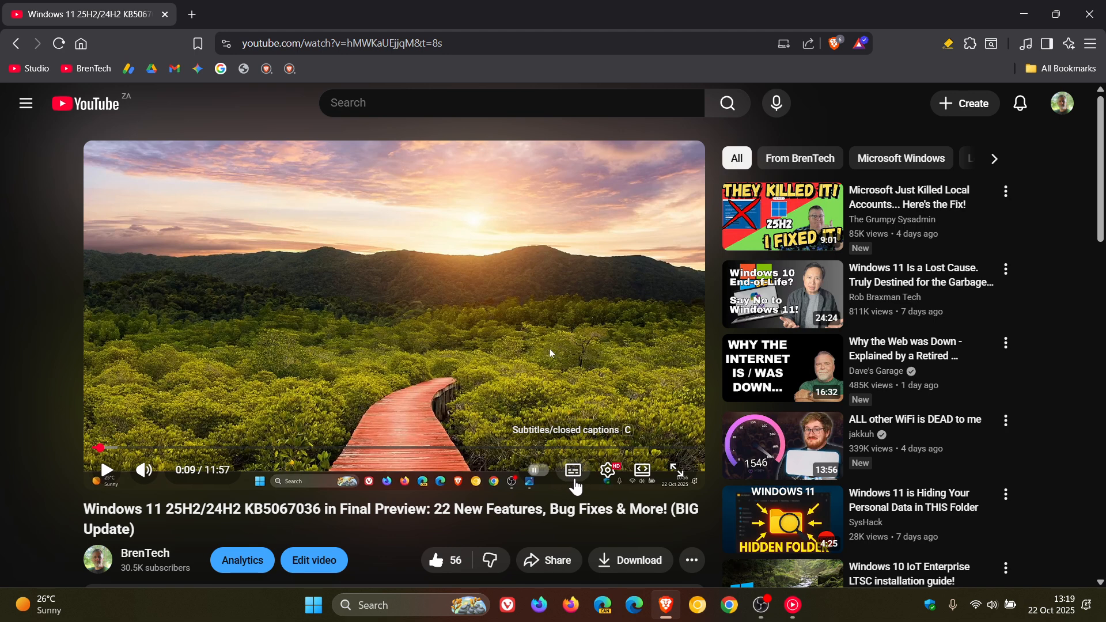
mouse_move(604, 470)
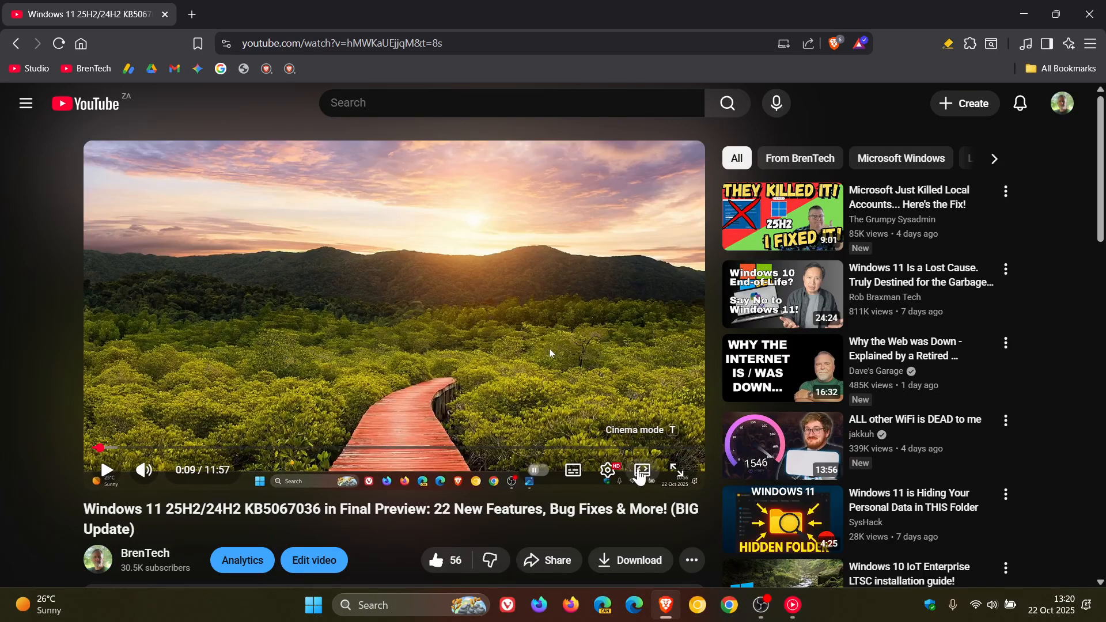
mouse_move(675, 470)
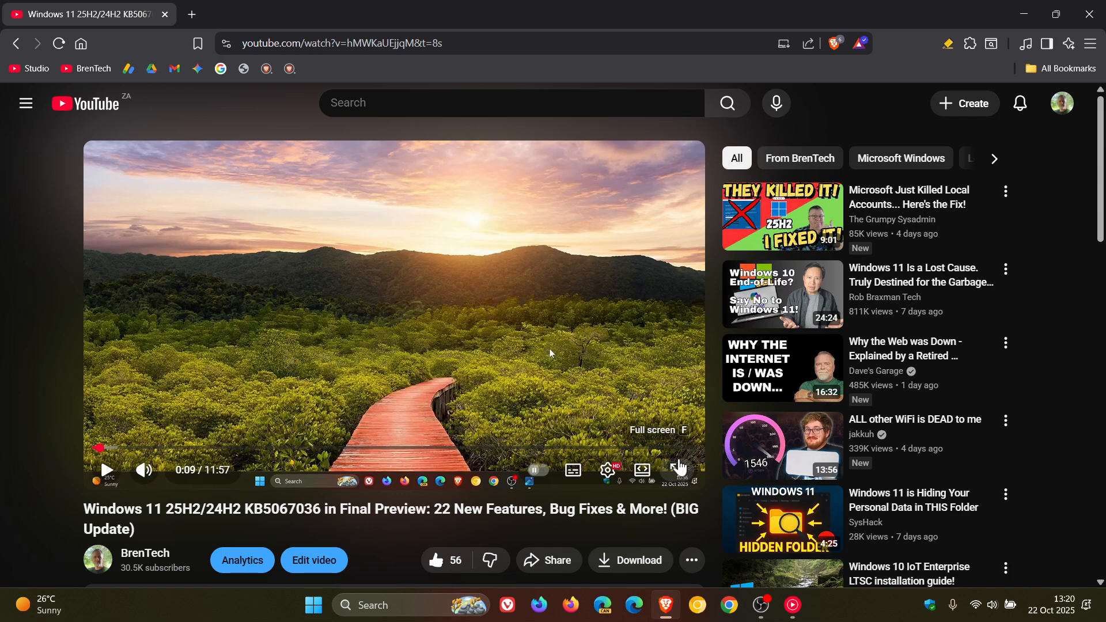
mouse_move(680, 468)
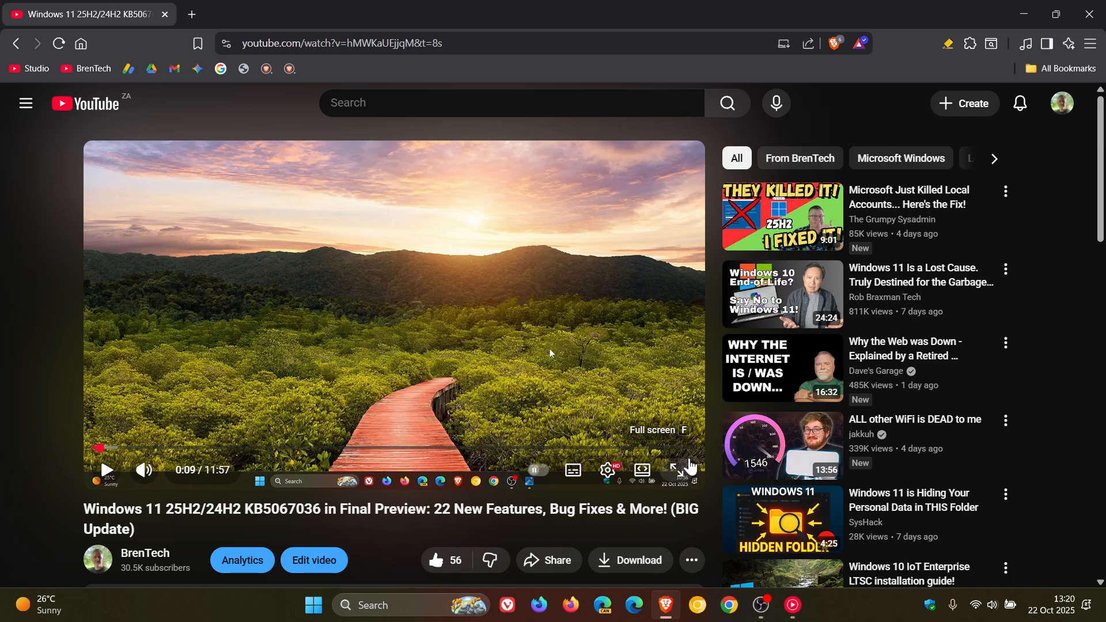
mouse_move(677, 466)
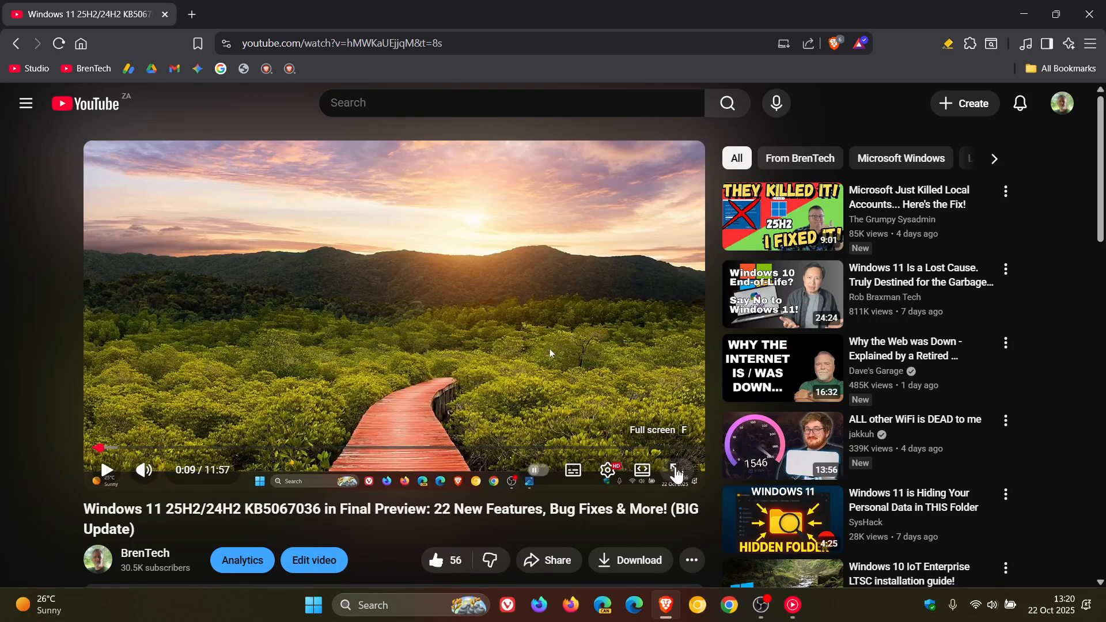
Step: Watch the KB5067036 preview video in full screen, paused at 1:32, and like it
left_click(675, 470)
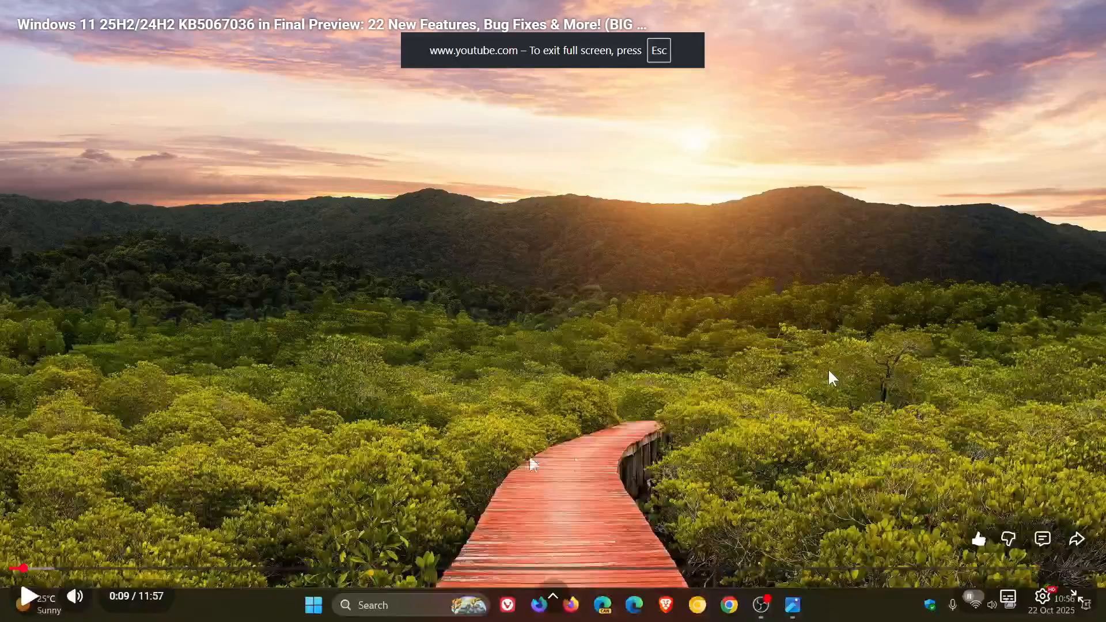
mouse_move(150, 569)
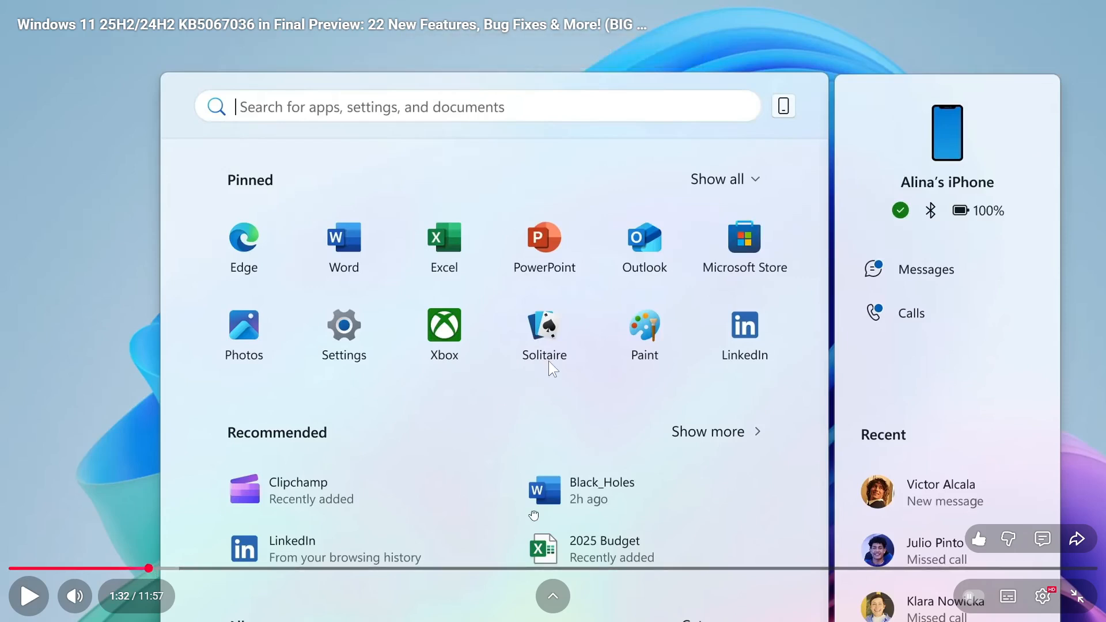
mouse_move(840, 620)
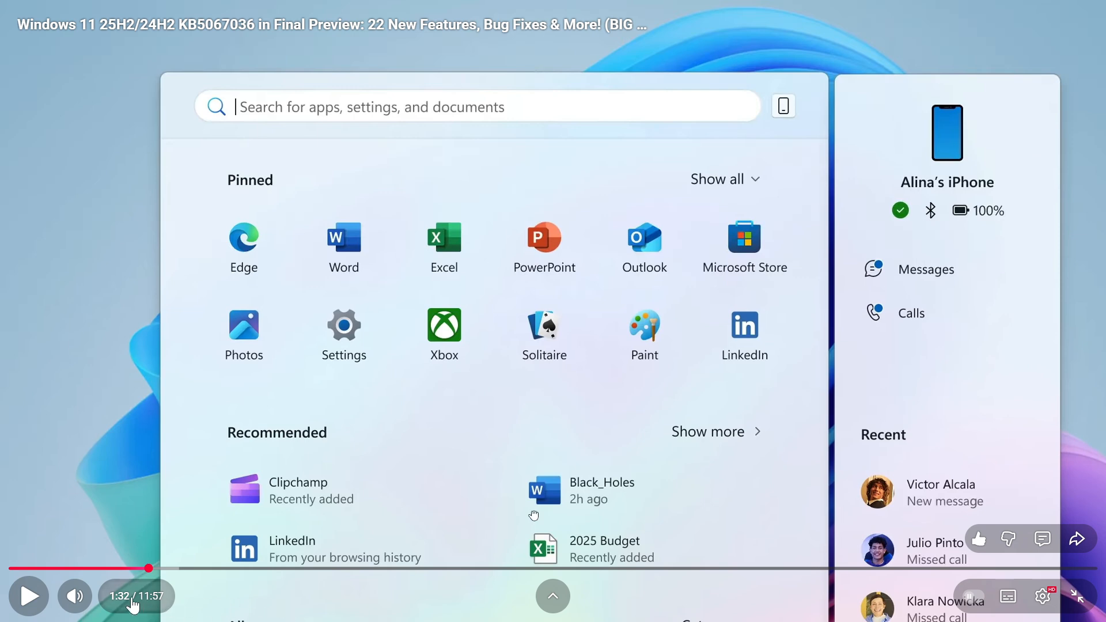
mouse_move(287, 620)
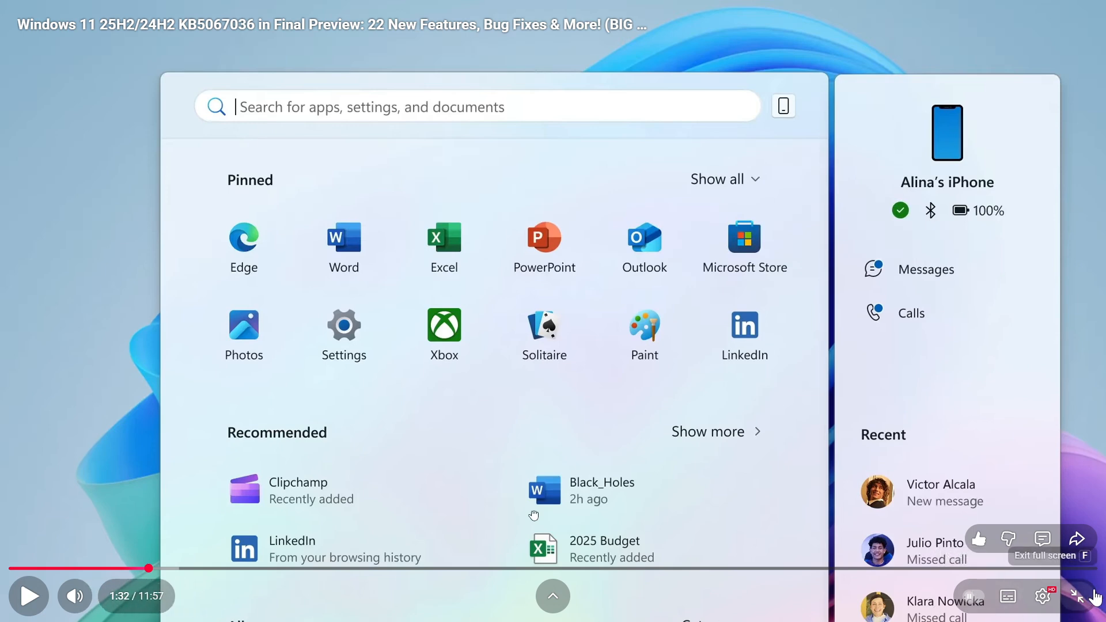
mouse_move(972, 595)
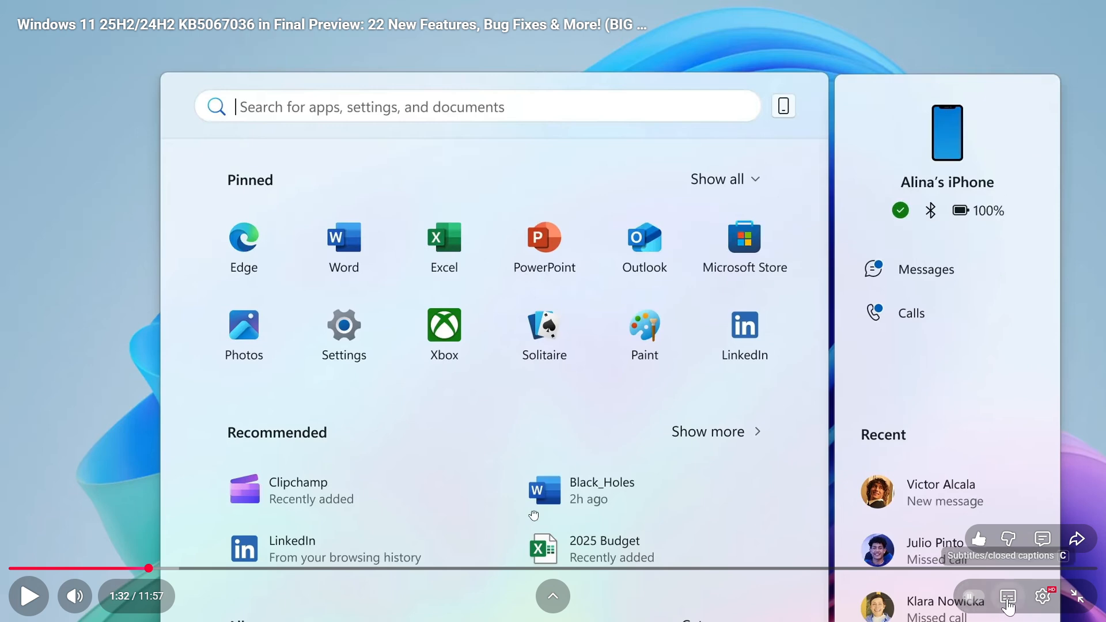
mouse_move(1075, 596)
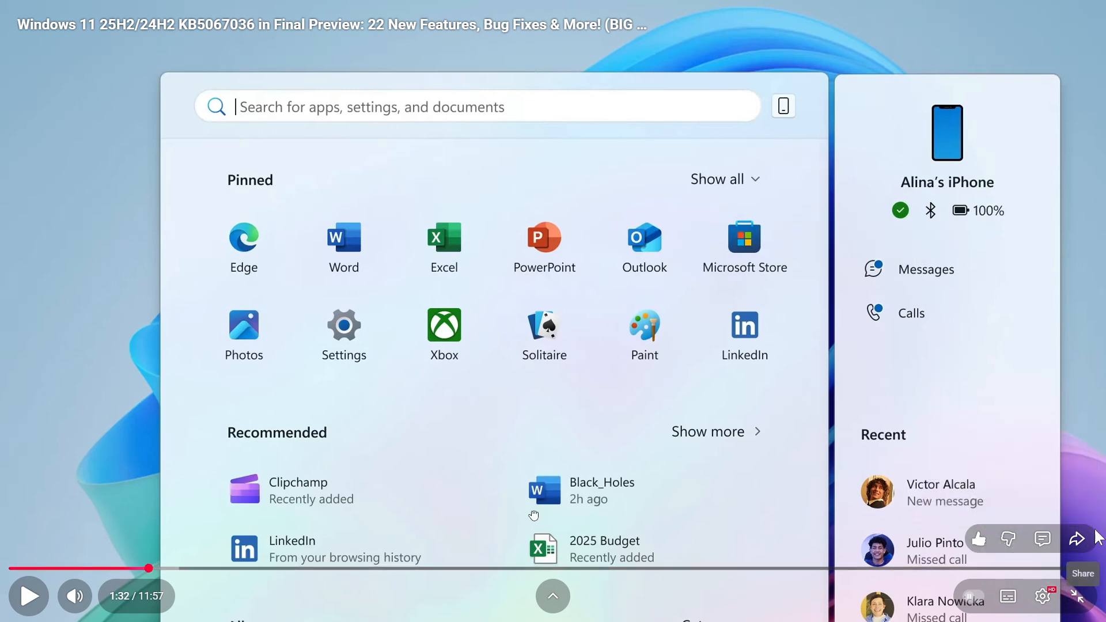
mouse_move(1042, 539)
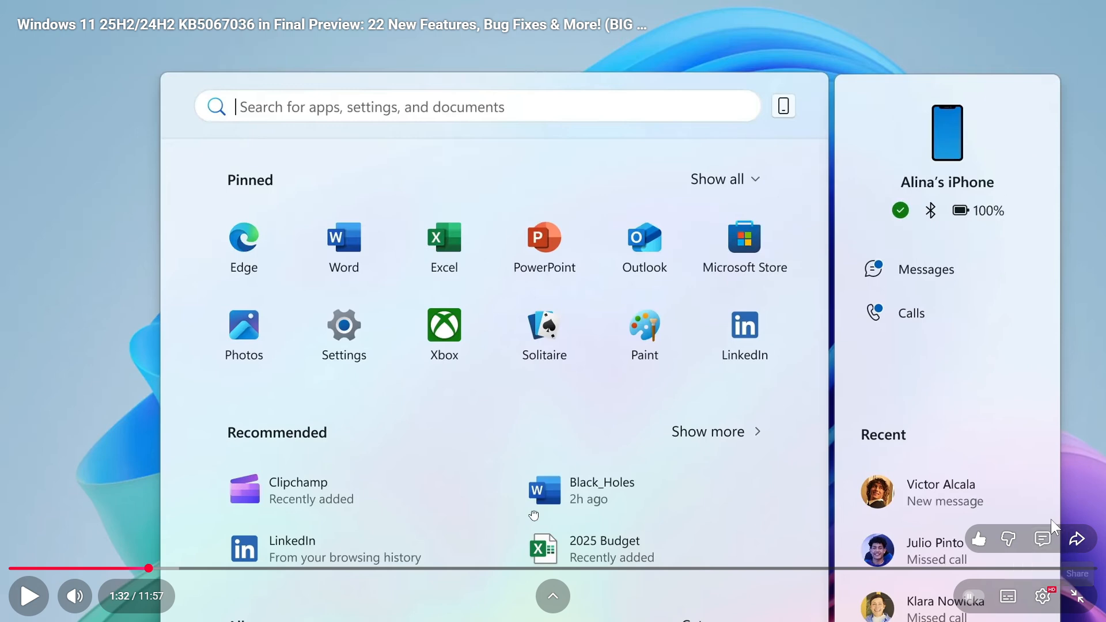
mouse_move(1009, 539)
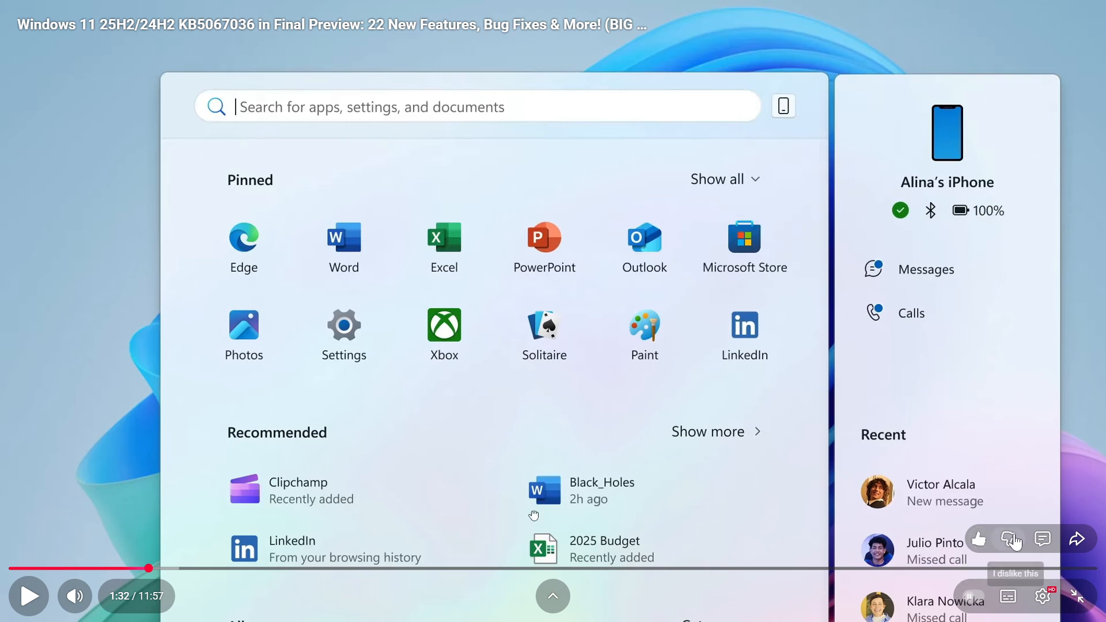
left_click(978, 539)
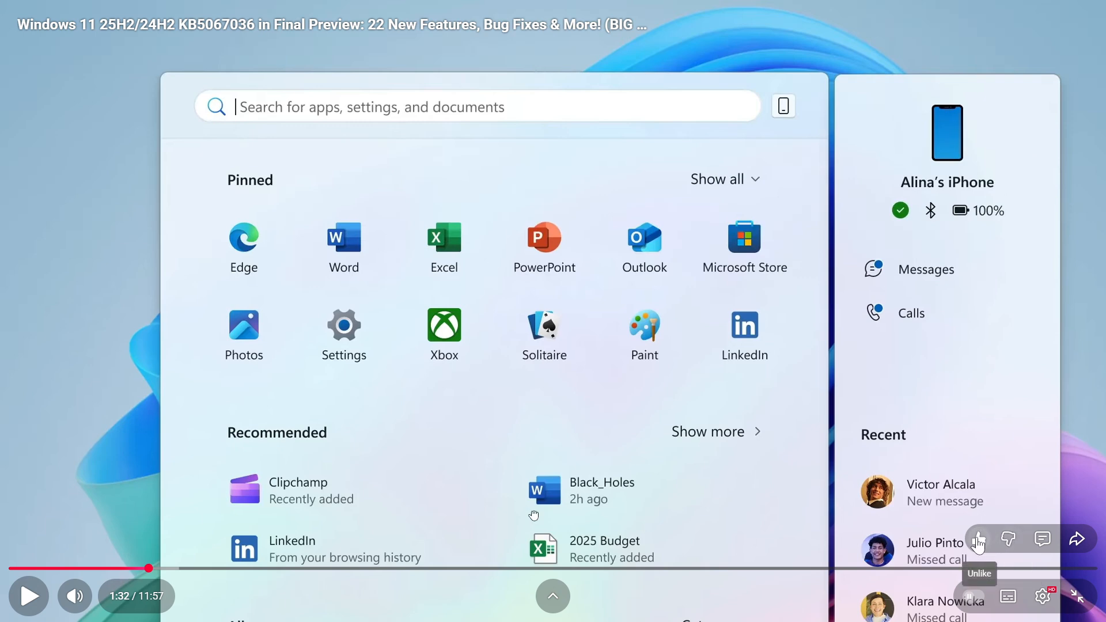
mouse_move(972, 544)
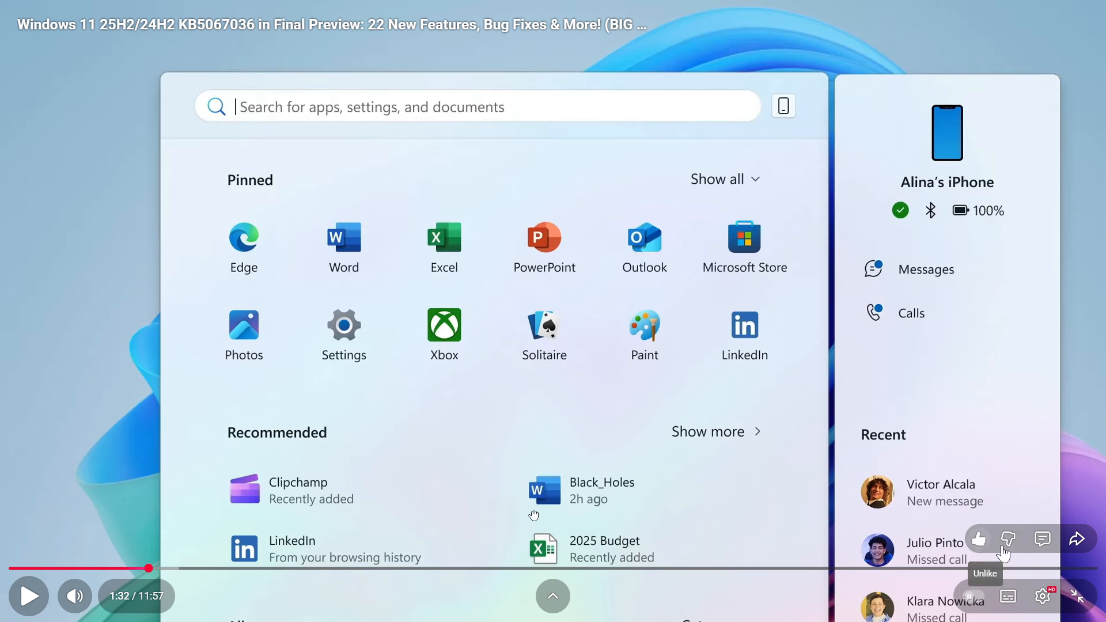
mouse_move(1006, 539)
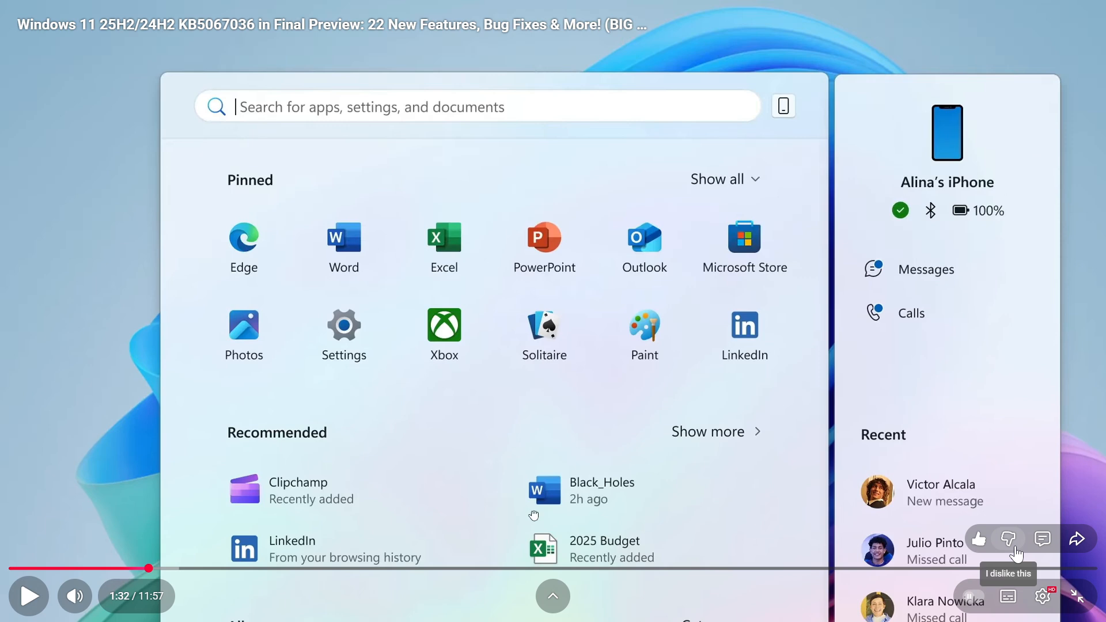
mouse_move(1043, 539)
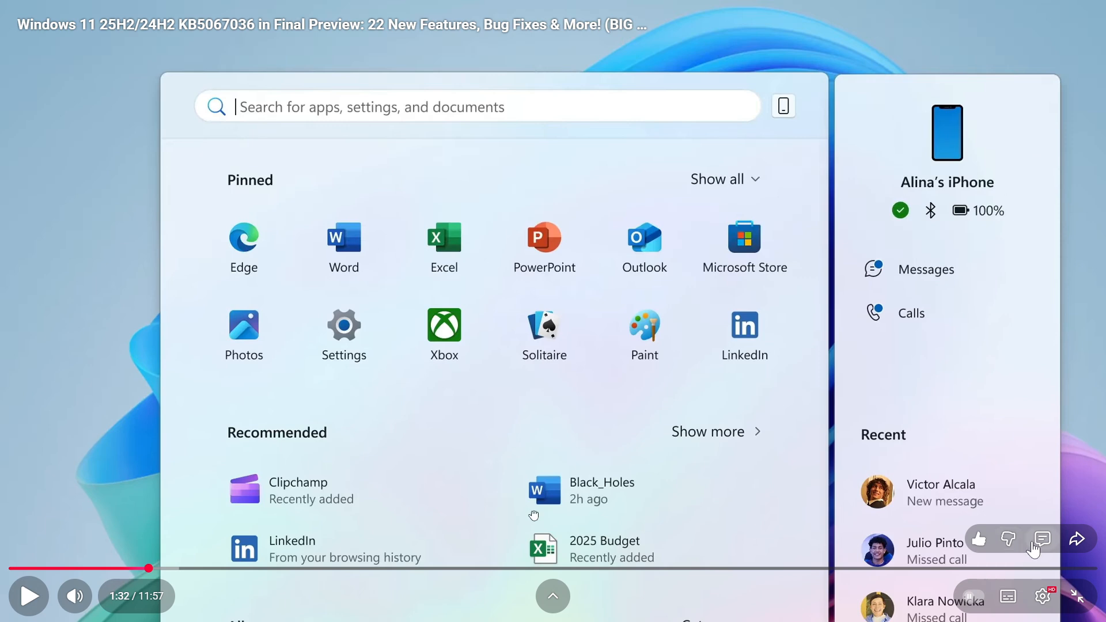
mouse_move(1033, 551)
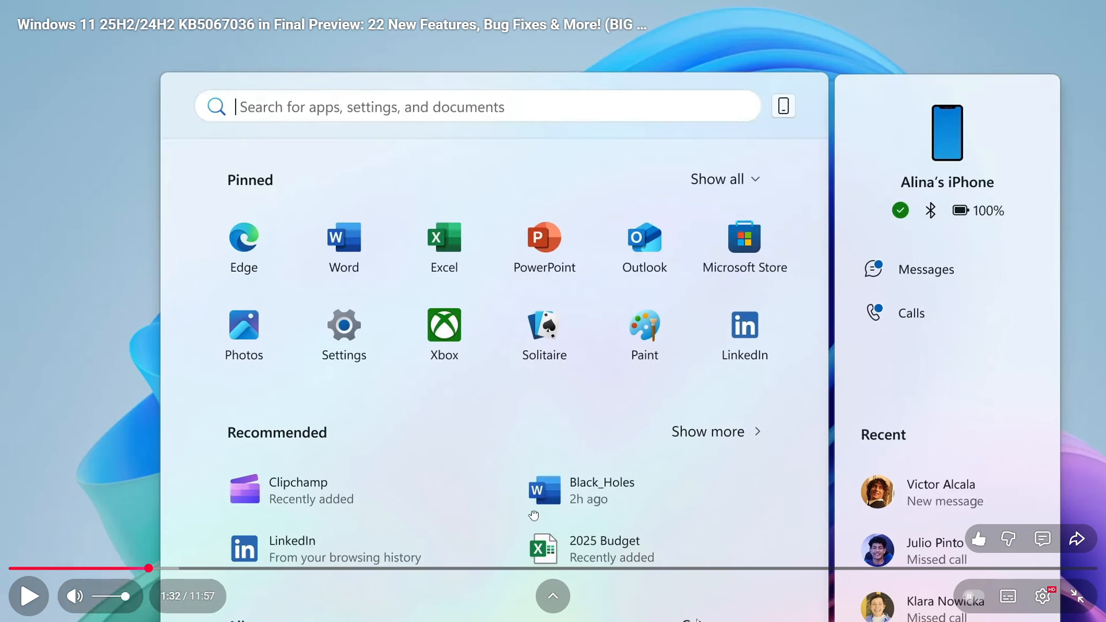
mouse_move(669, 605)
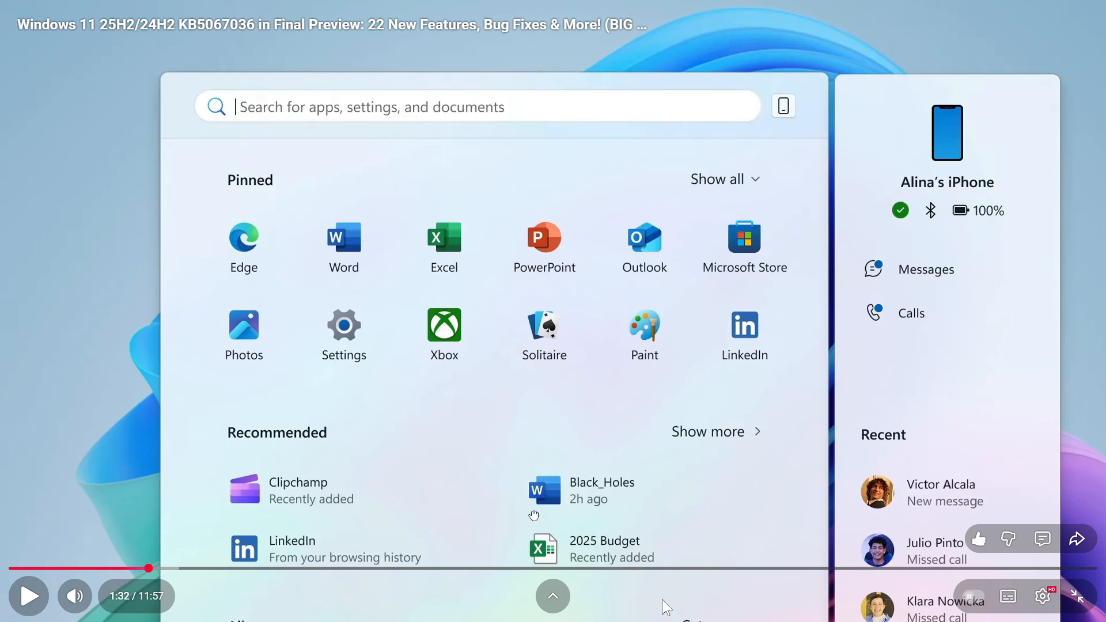
mouse_move(1077, 597)
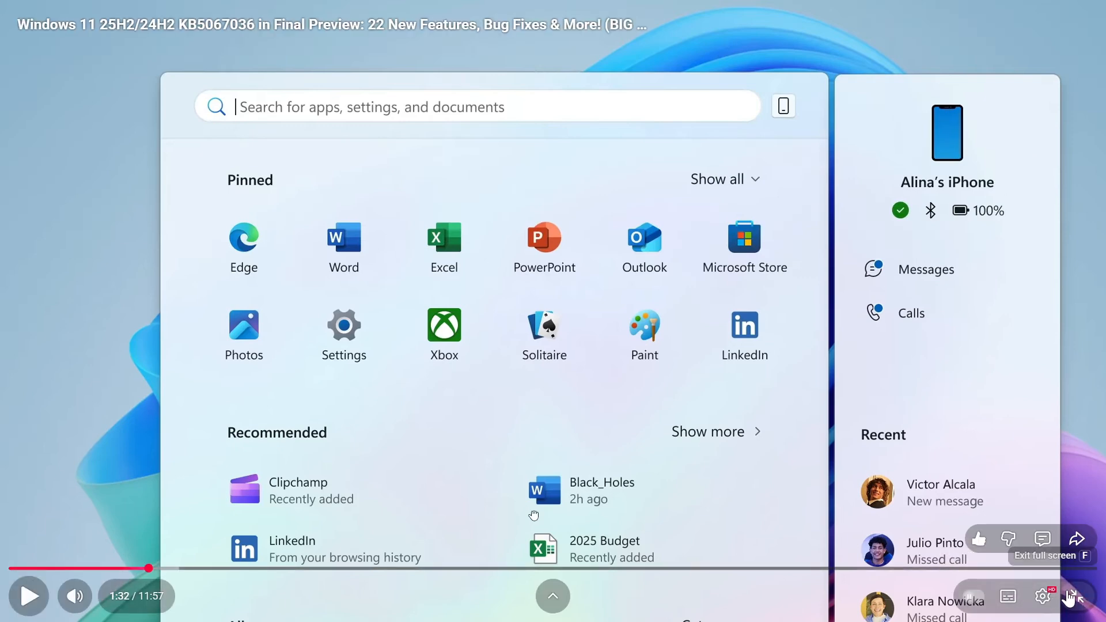
Step: Leave full screen and show the bell notifications list
left_click(1072, 596)
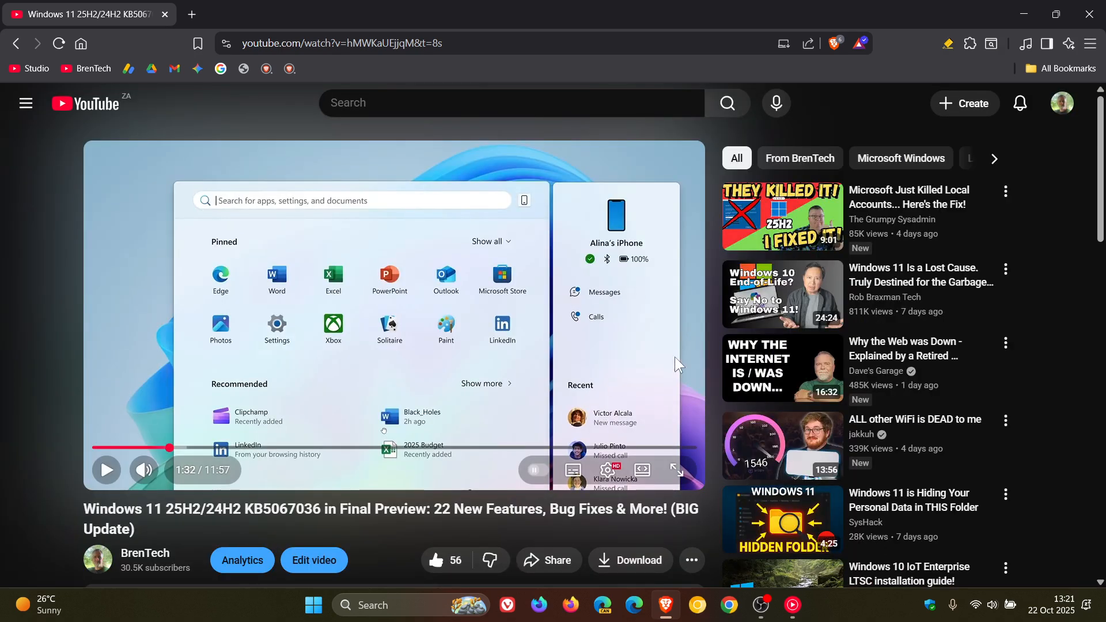
left_click(1019, 102)
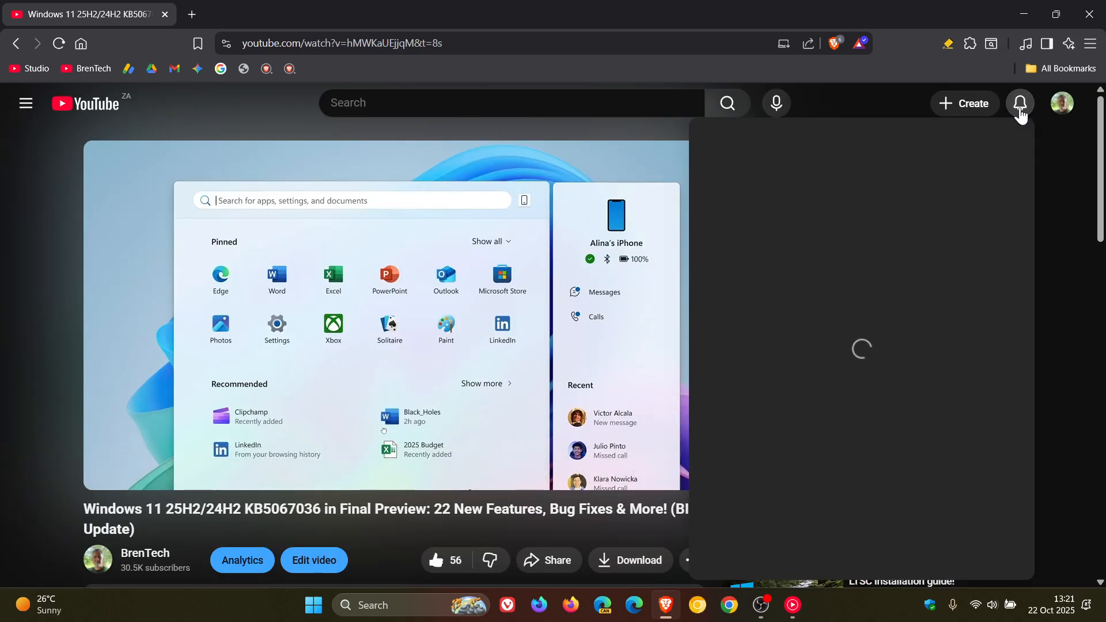
left_click(1019, 102)
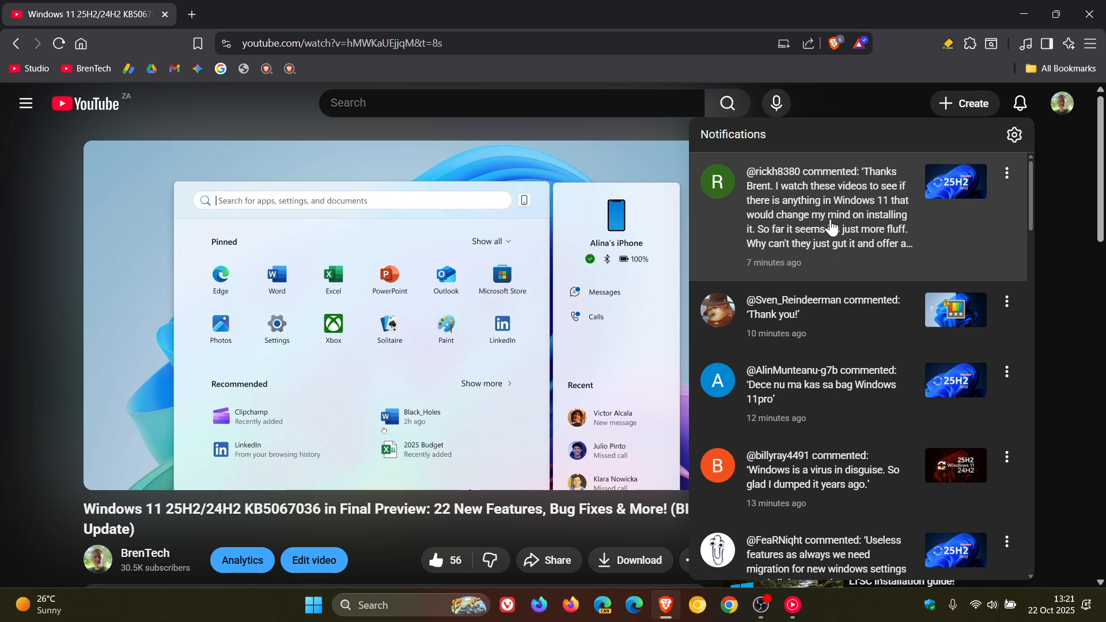
mouse_move(827, 218)
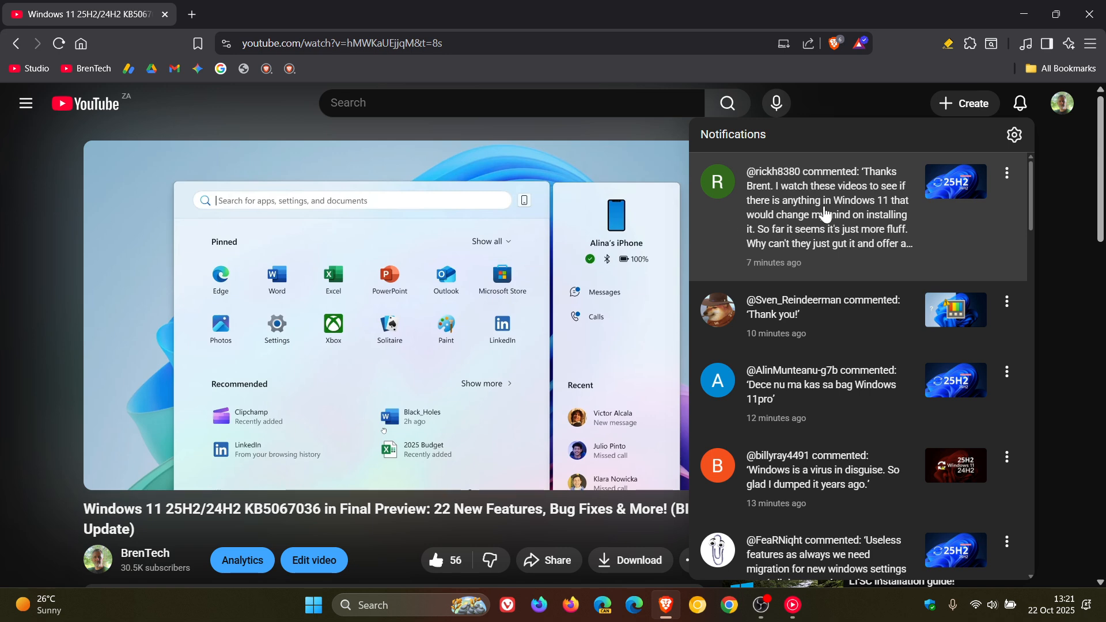
Step: Scroll through the notifications to the comment thread on the Windows 11 EMERGENCY Update video
scroll("down", 3)
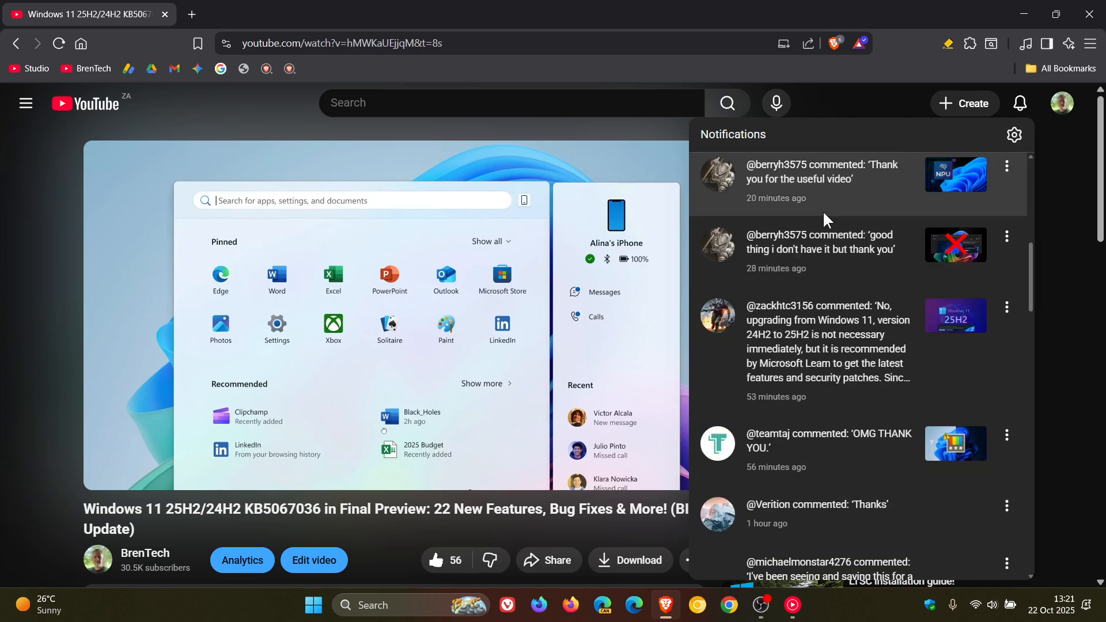
scroll("down", 3)
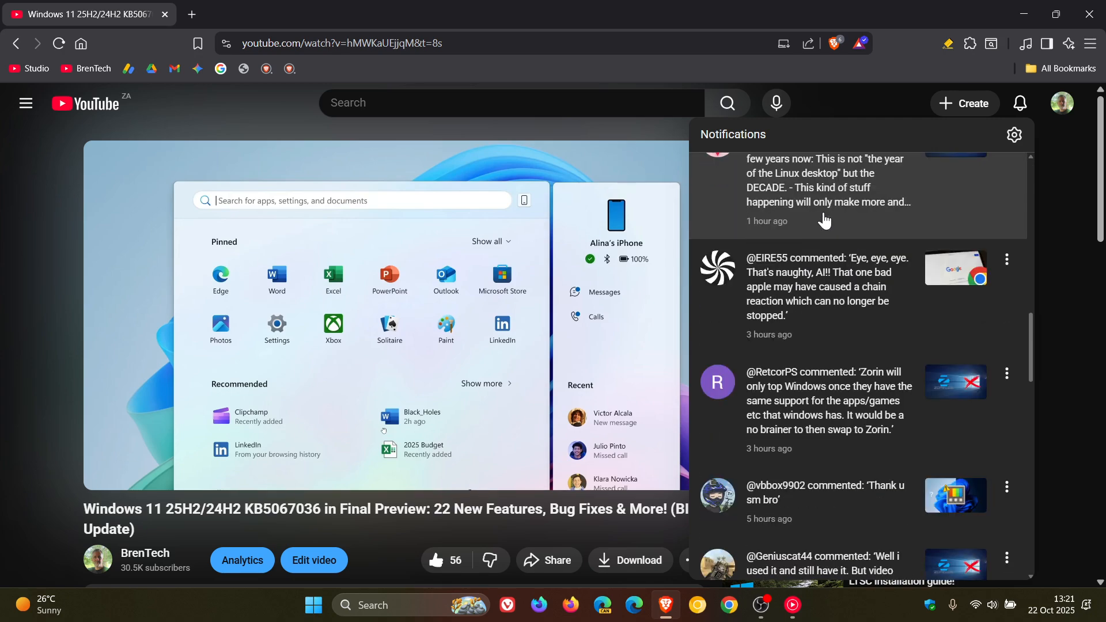
scroll("down", 3)
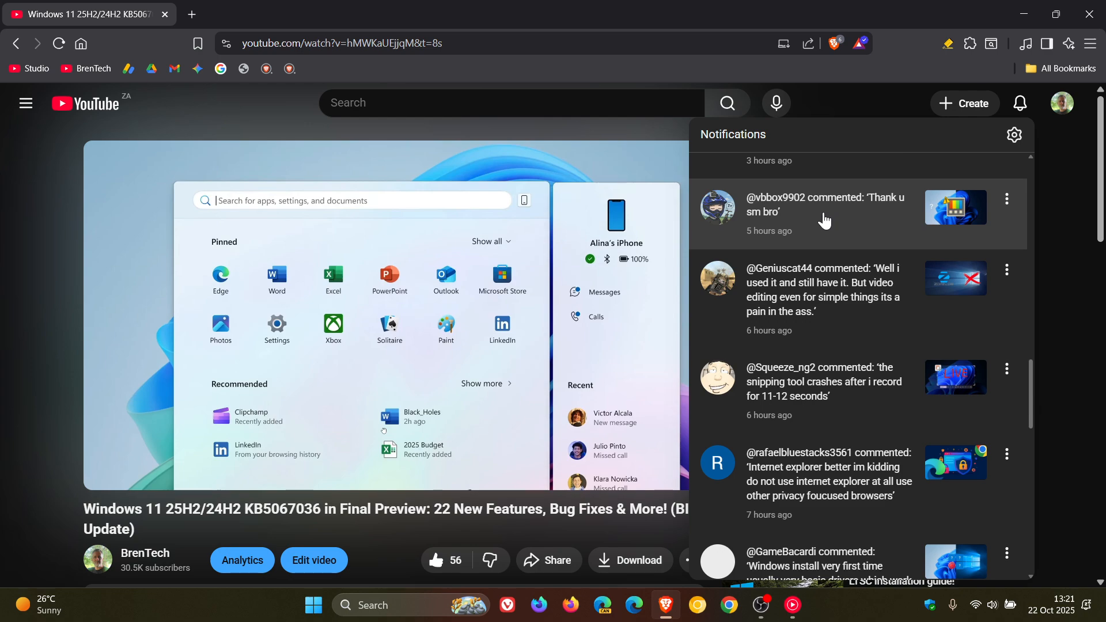
scroll("down", 3)
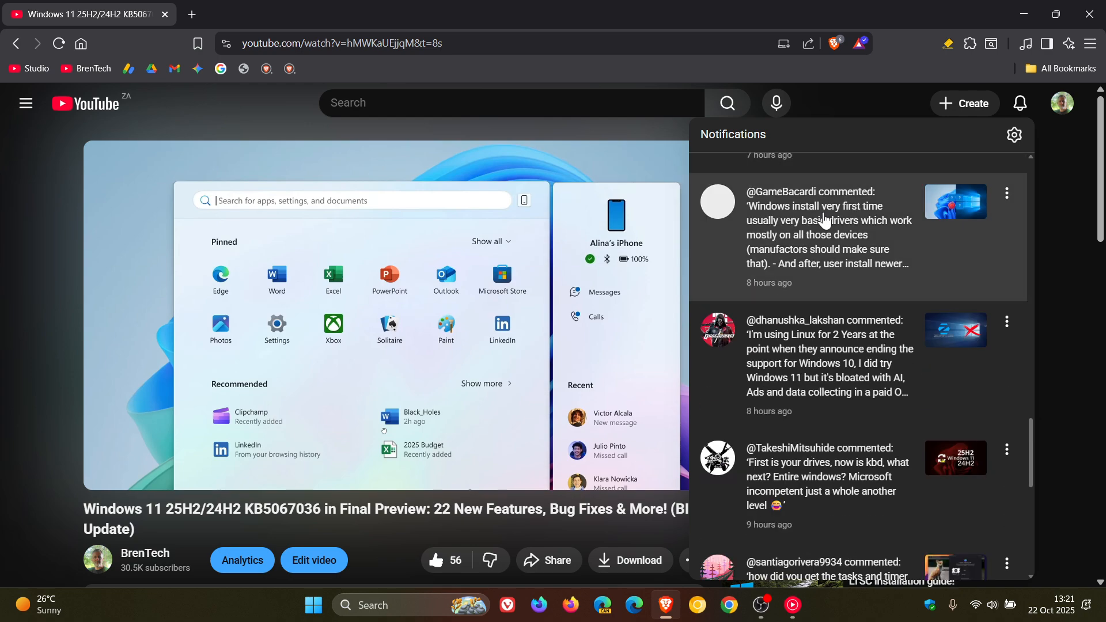
scroll("down", 3)
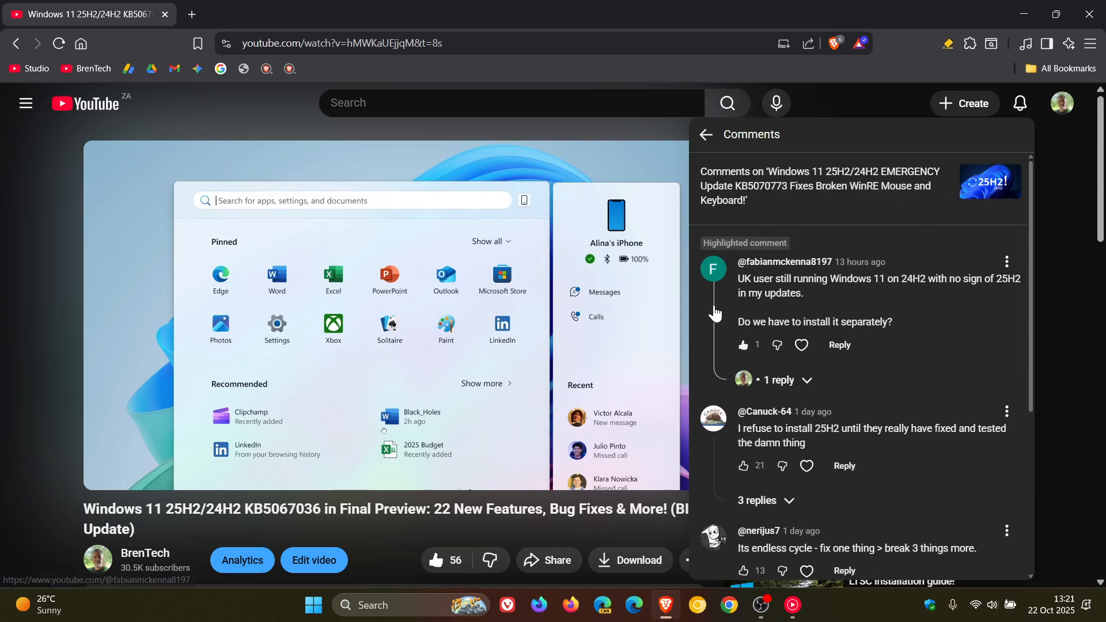
mouse_move(719, 370)
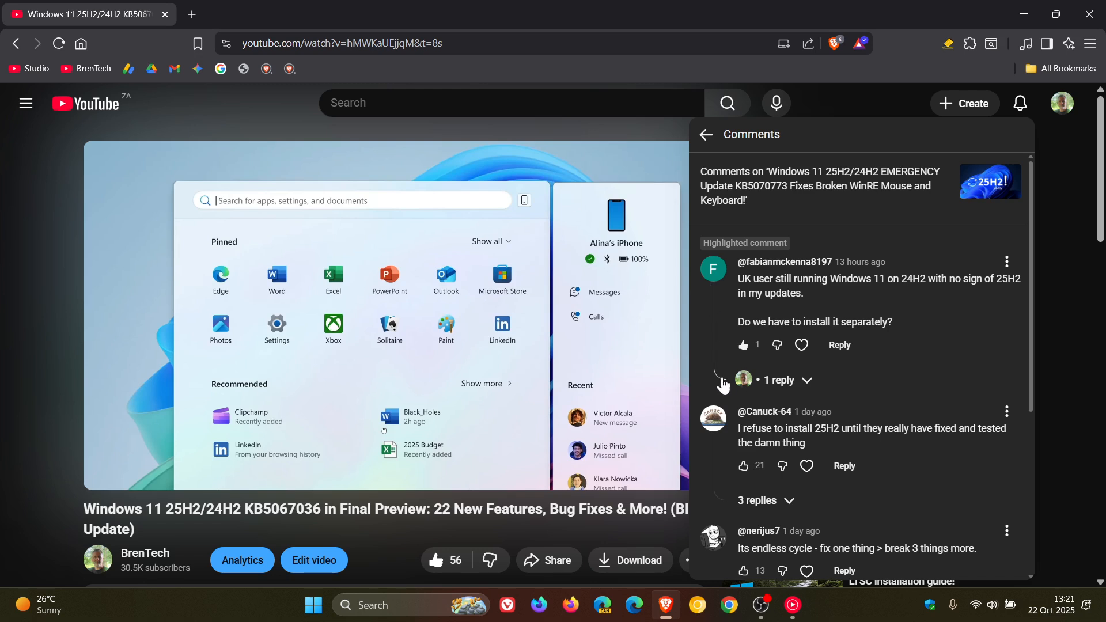
mouse_move(712, 275)
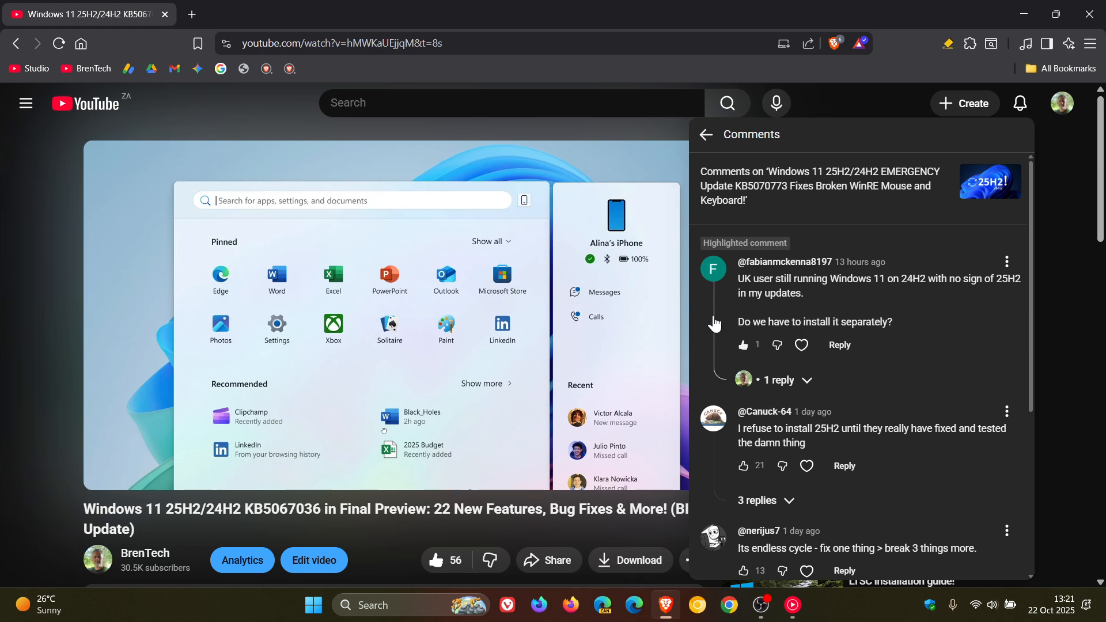
mouse_move(700, 326)
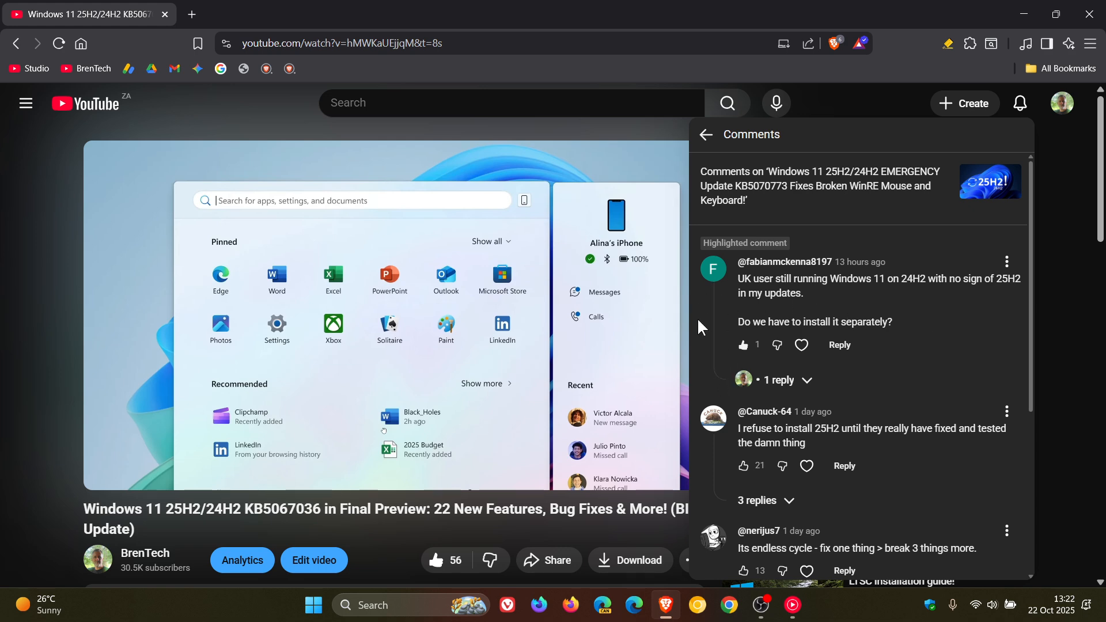
left_click(702, 134)
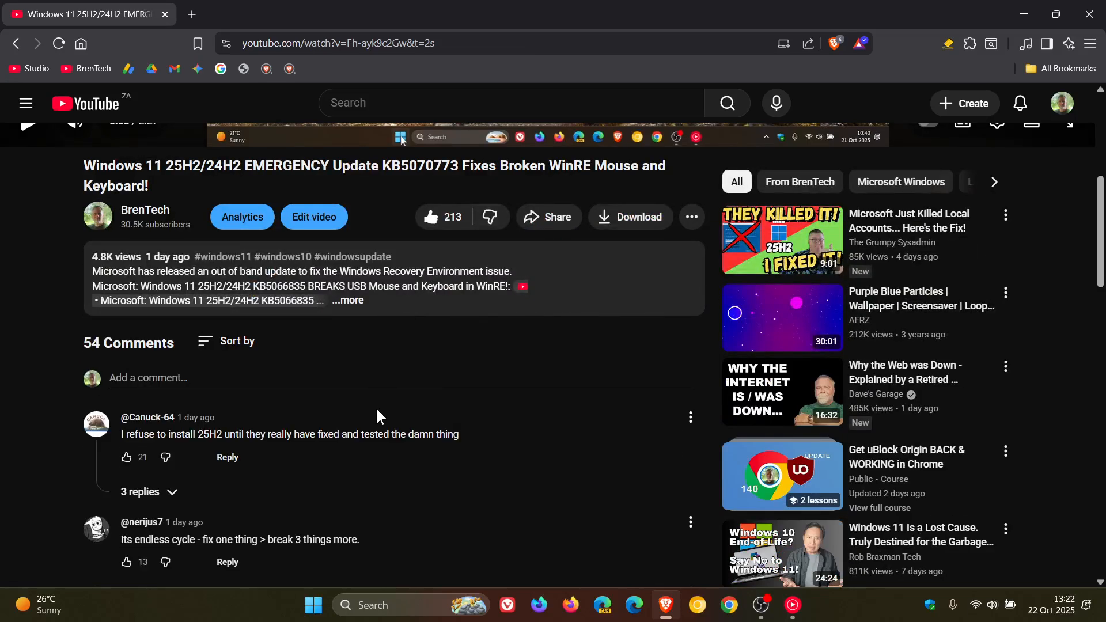
scroll("down", 3)
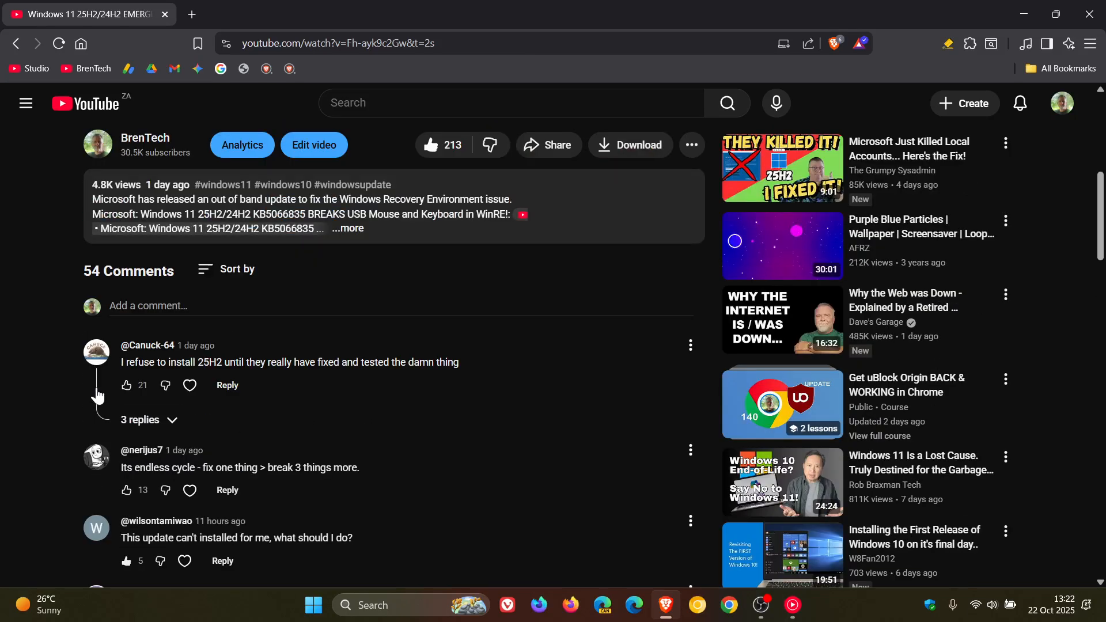
left_click(139, 419)
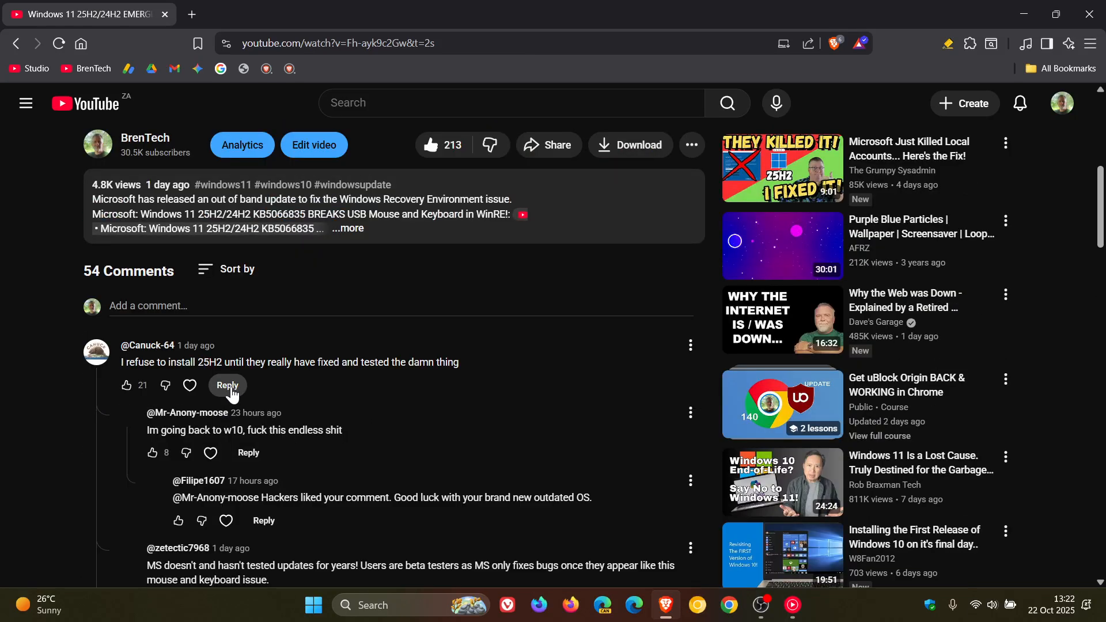
Step: Scroll through the expanded reply thread below the video
scroll("down", 3)
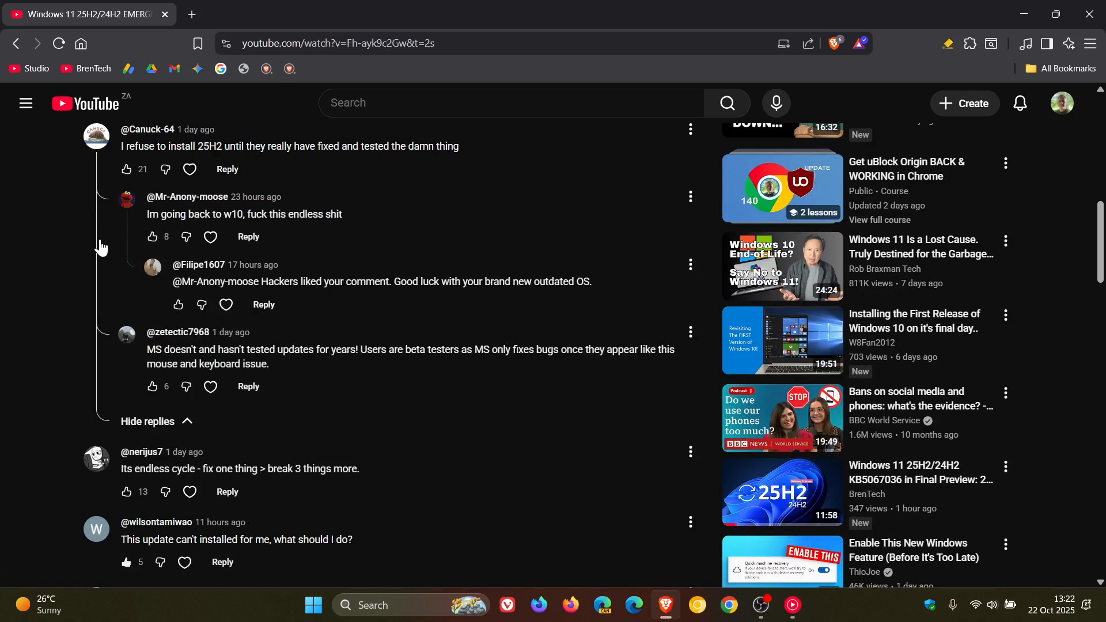
scroll("up", 3)
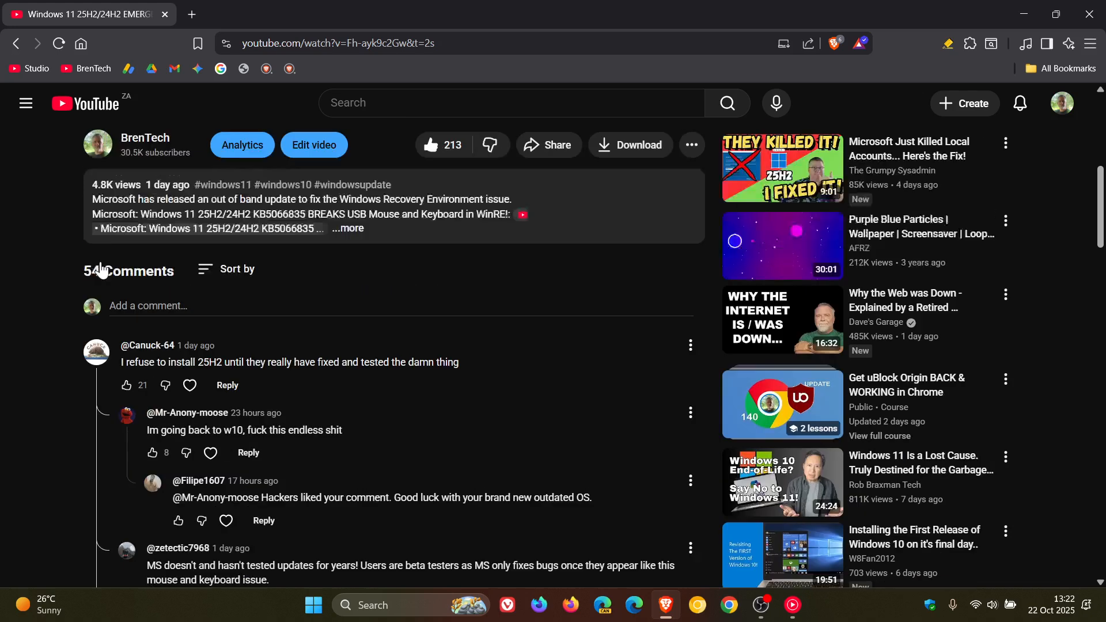
scroll("down", 3)
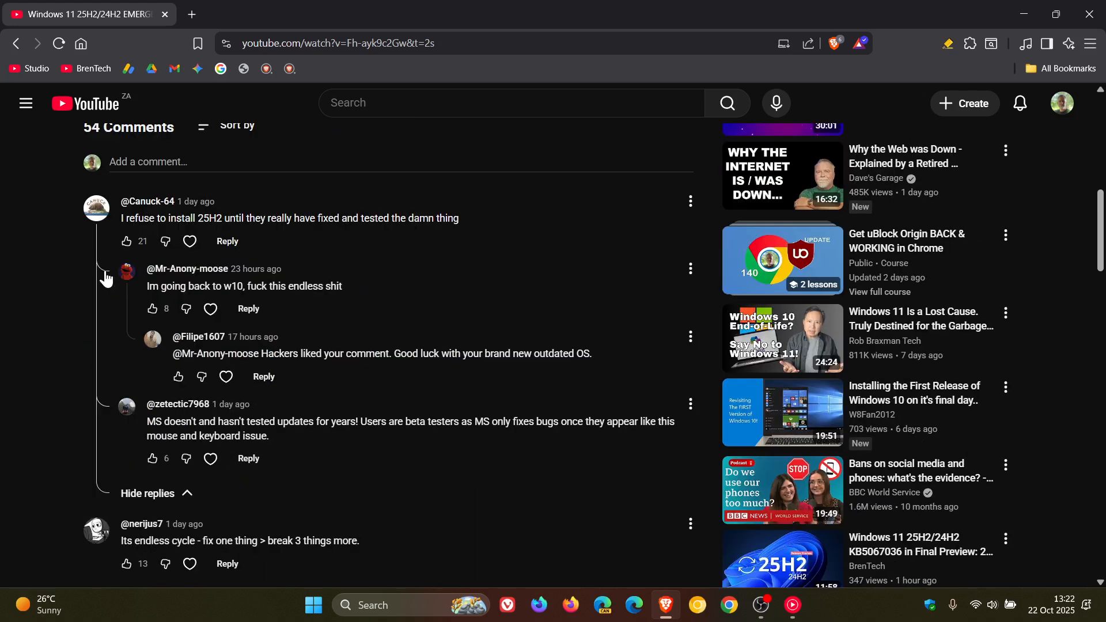
mouse_move(108, 259)
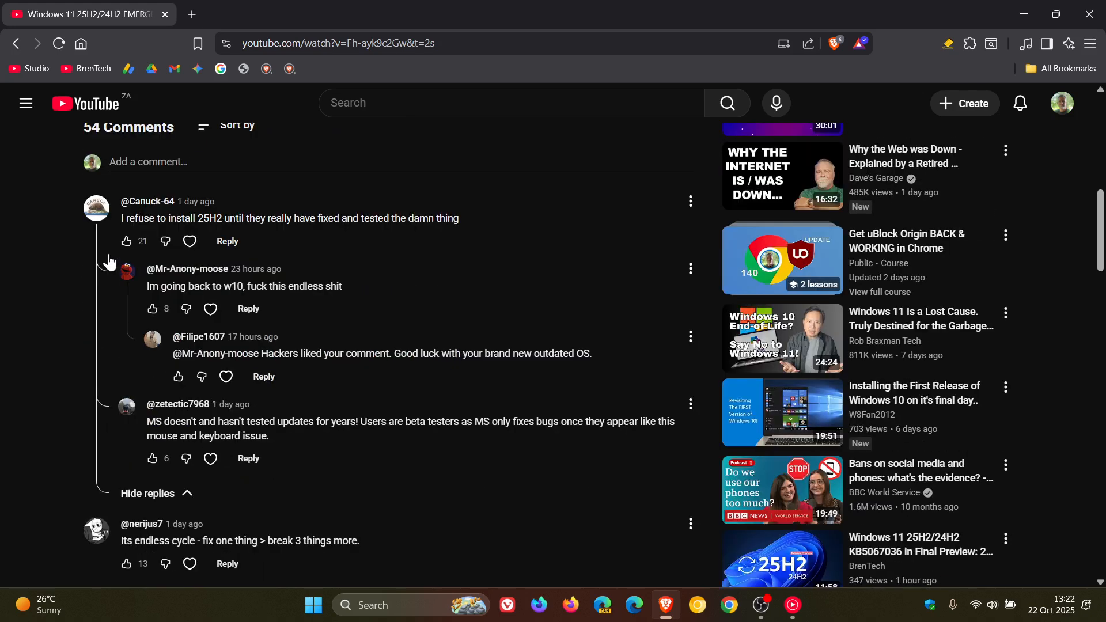
mouse_move(146, 469)
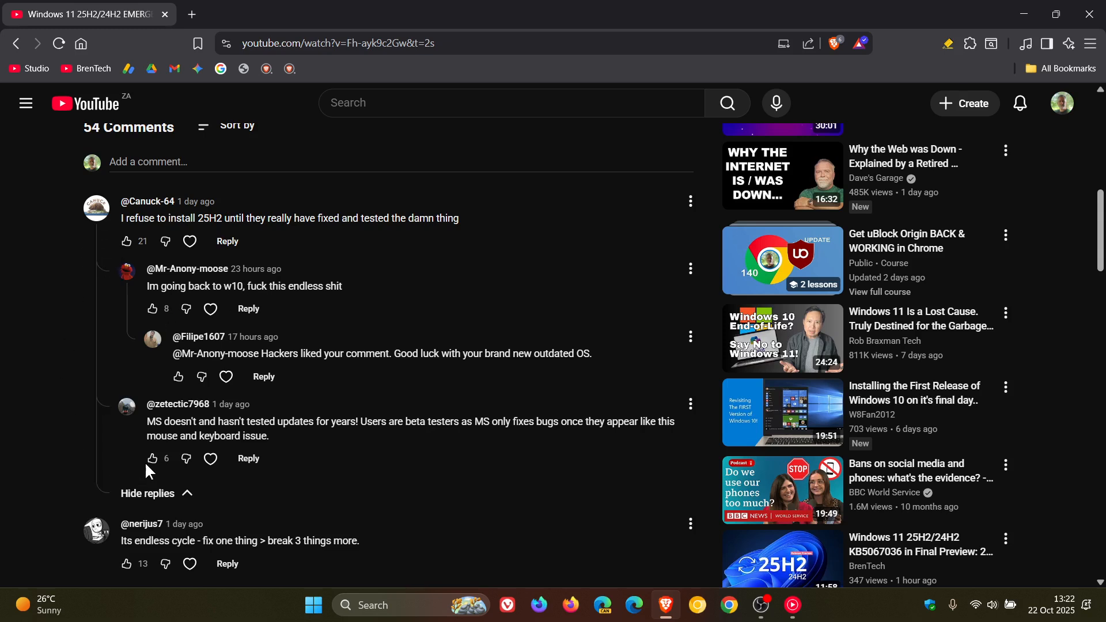
mouse_move(67, 416)
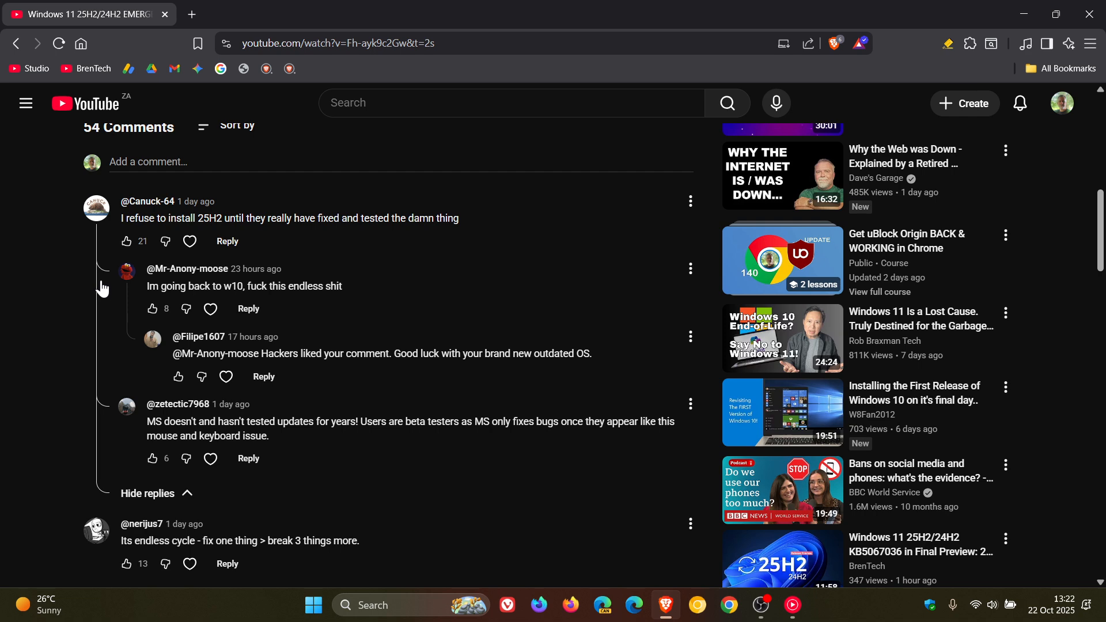
mouse_move(92, 307)
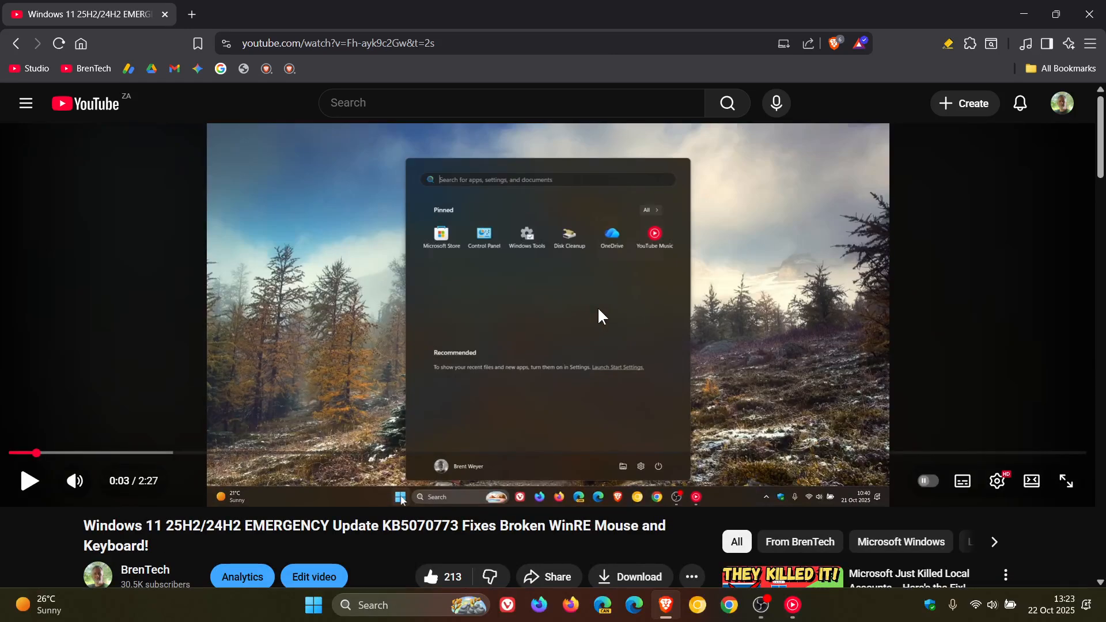
mouse_move(629, 188)
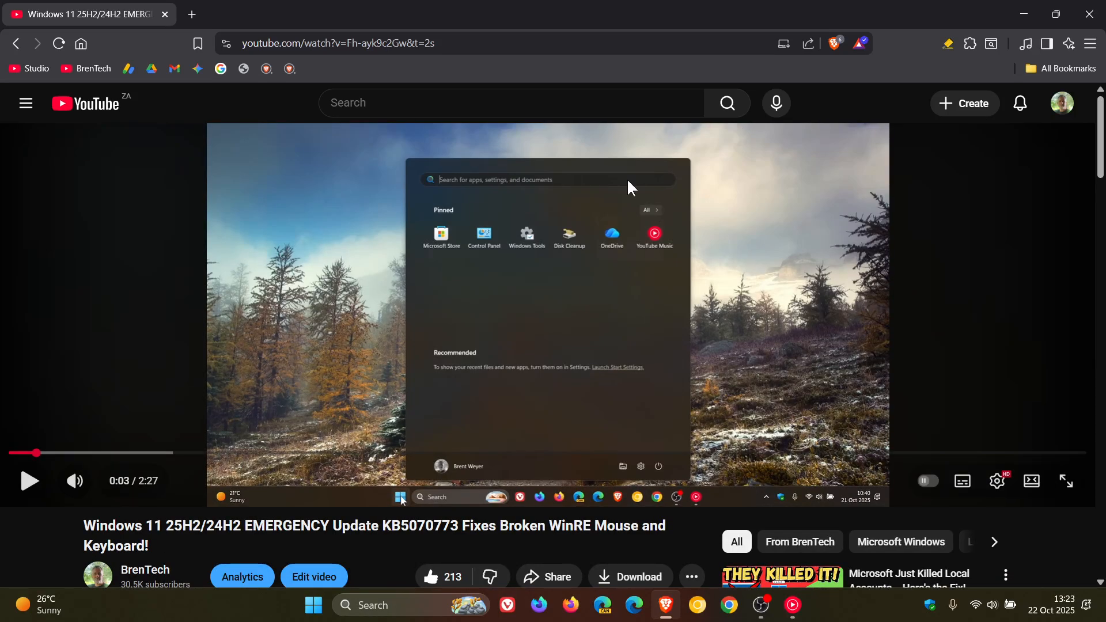
mouse_move(426, 233)
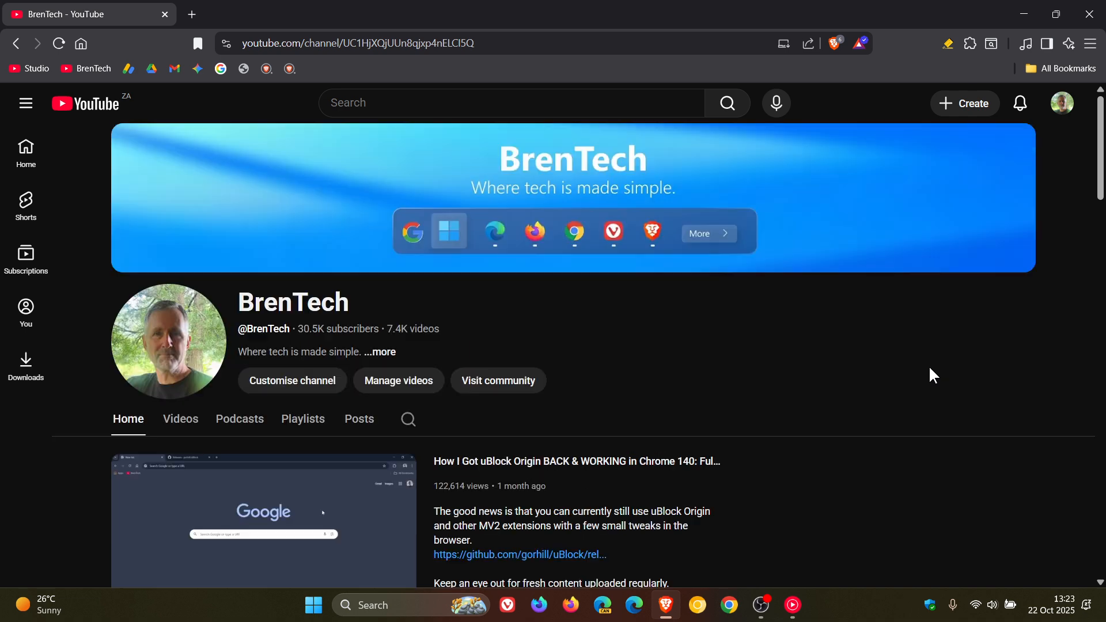
mouse_move(775, 102)
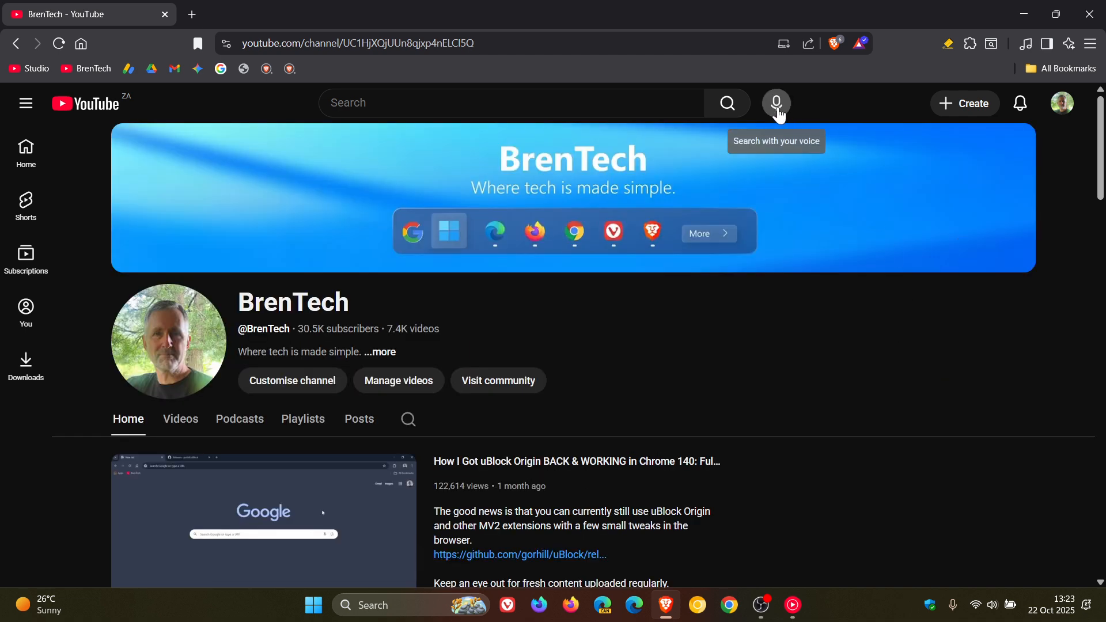
mouse_move(869, 347)
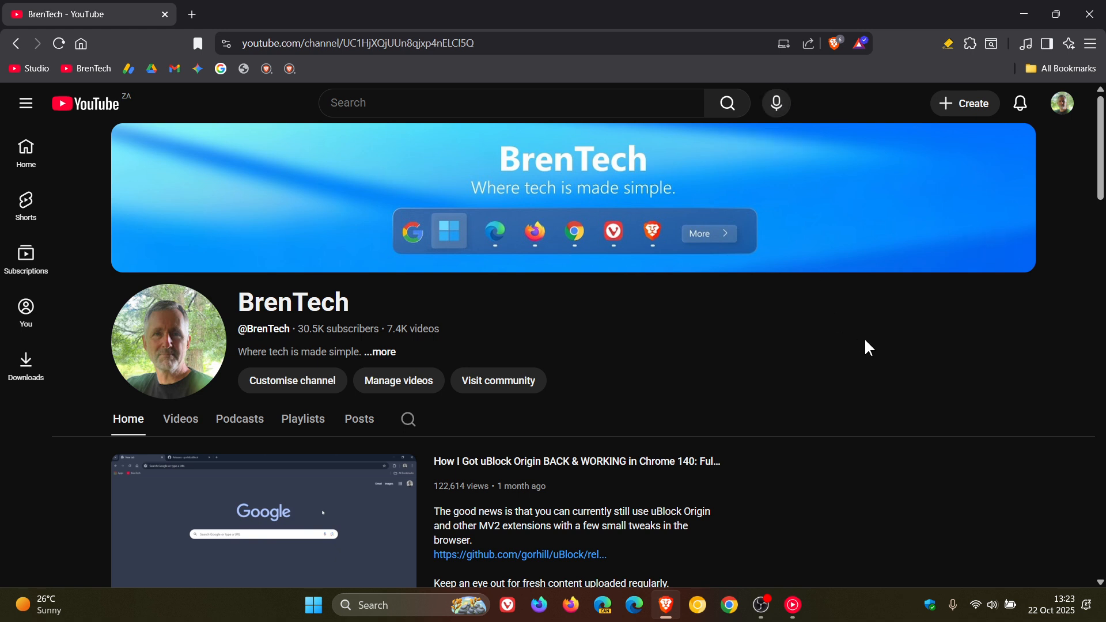